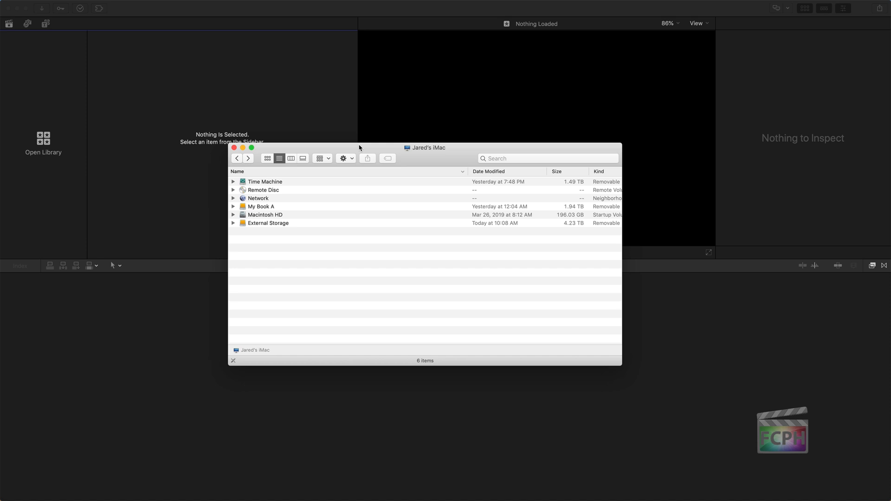
- Open the My Book A drive in Finder to show its Projects folder
{"action": "left_click_drag", "start_coordinate": [359, 147], "coordinate": [315, 94]}
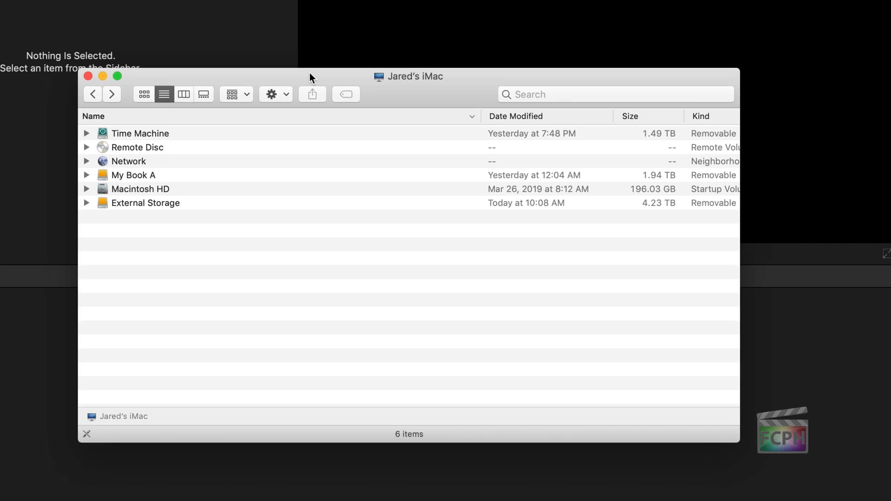
{"action": "mouse_move", "coordinate": [409, 61]}
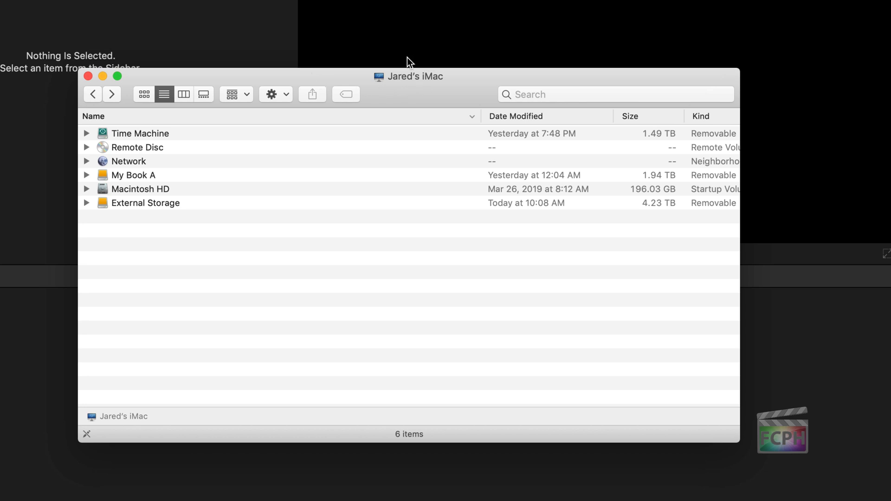
{"action": "mouse_move", "coordinate": [391, 92]}
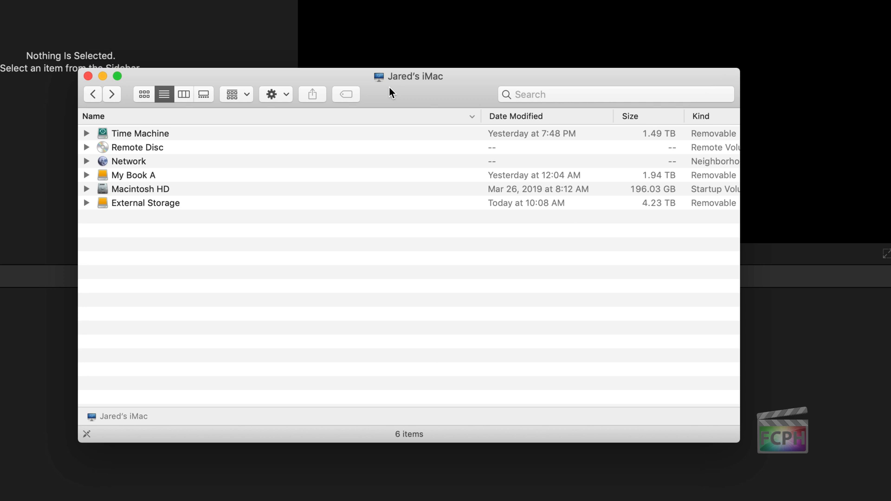
{"action": "mouse_move", "coordinate": [177, 137]}
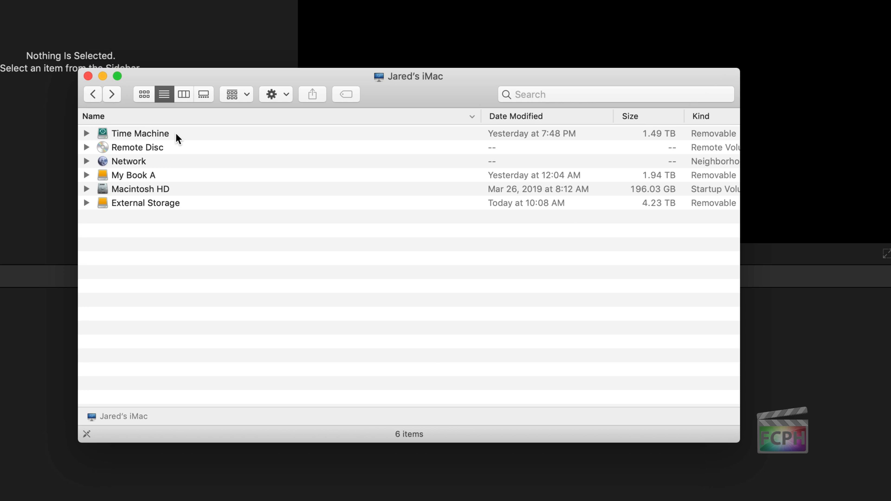
{"action": "mouse_move", "coordinate": [136, 201]}
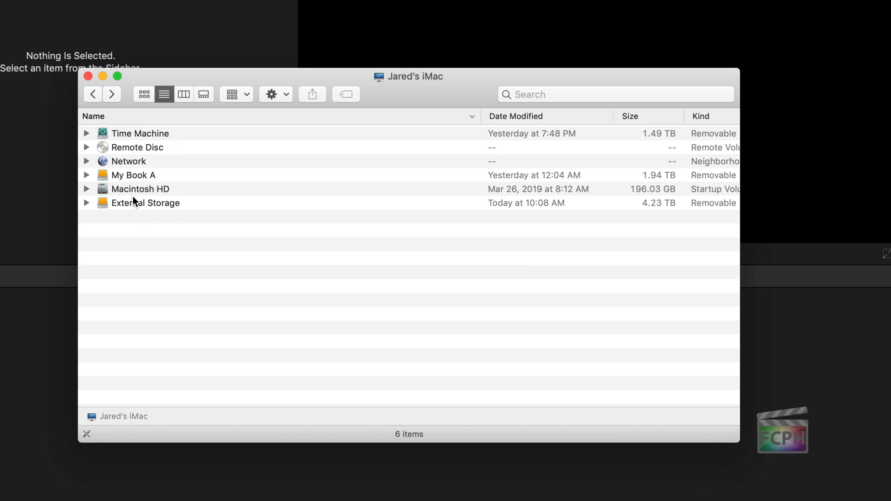
{"action": "mouse_move", "coordinate": [145, 182]}
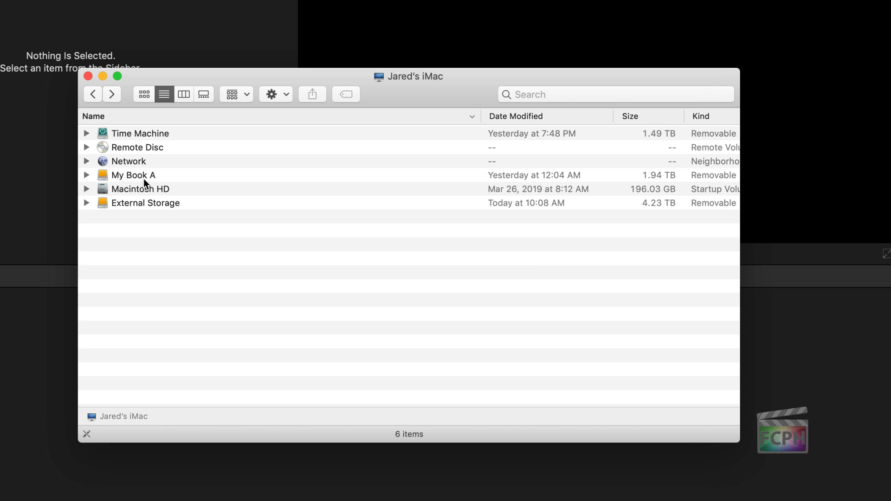
{"action": "double_click", "coordinate": [134, 175]}
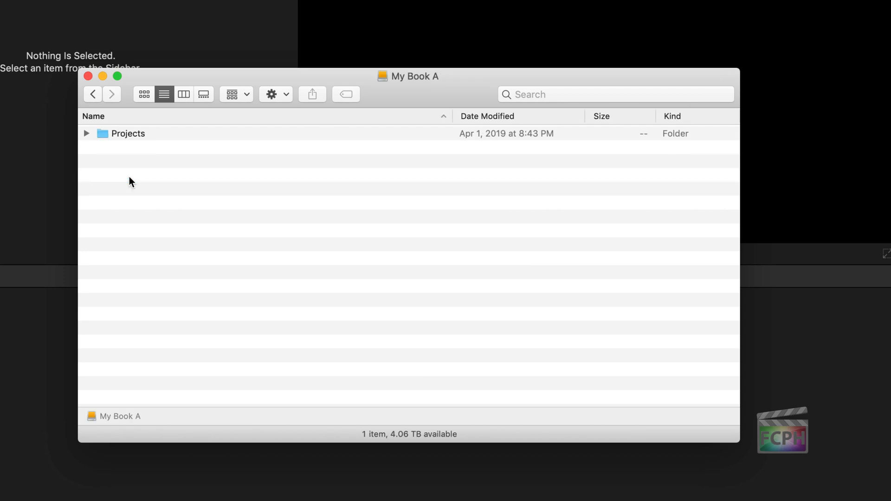
{"action": "mouse_move", "coordinate": [133, 136]}
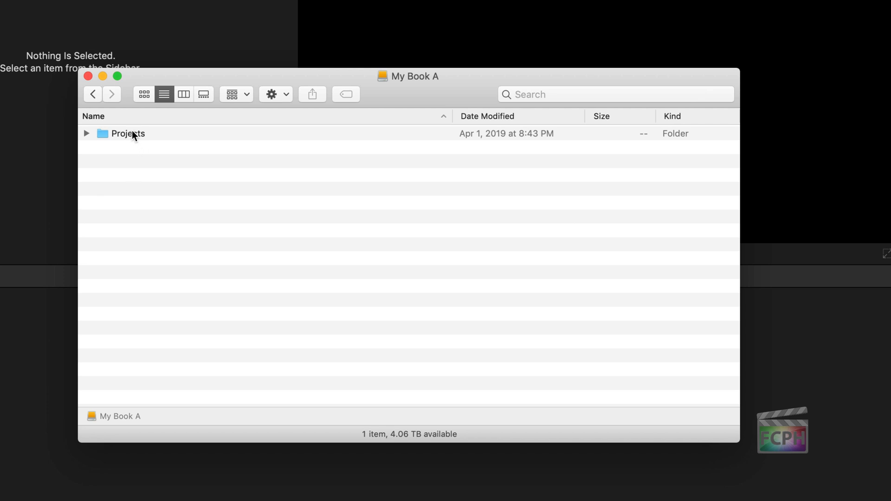
{"action": "double_click", "coordinate": [128, 134]}
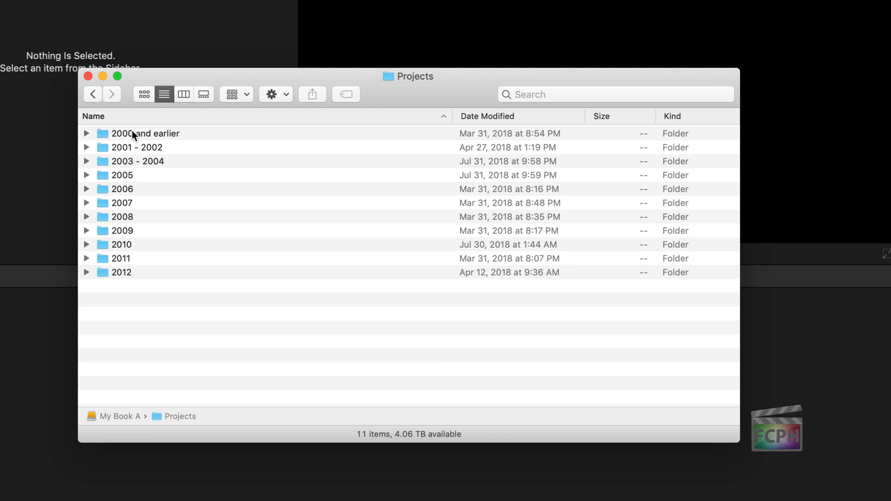
{"action": "left_click", "coordinate": [93, 93]}
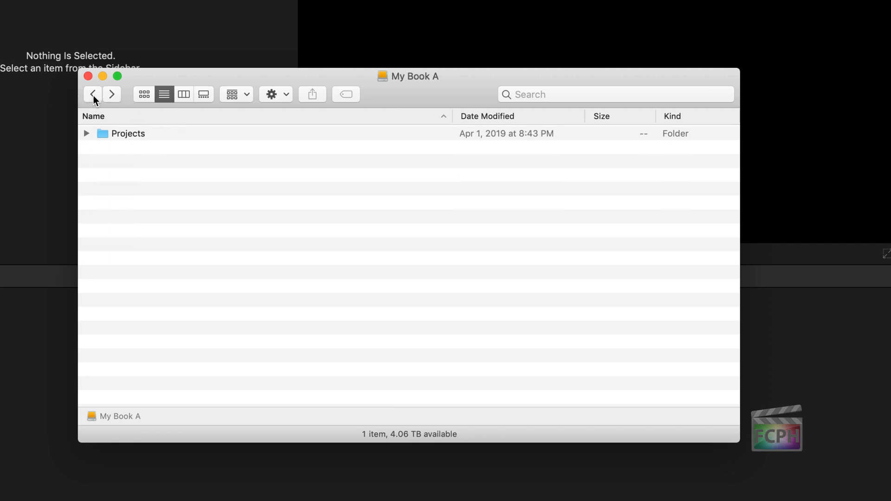
{"action": "mouse_move", "coordinate": [109, 166]}
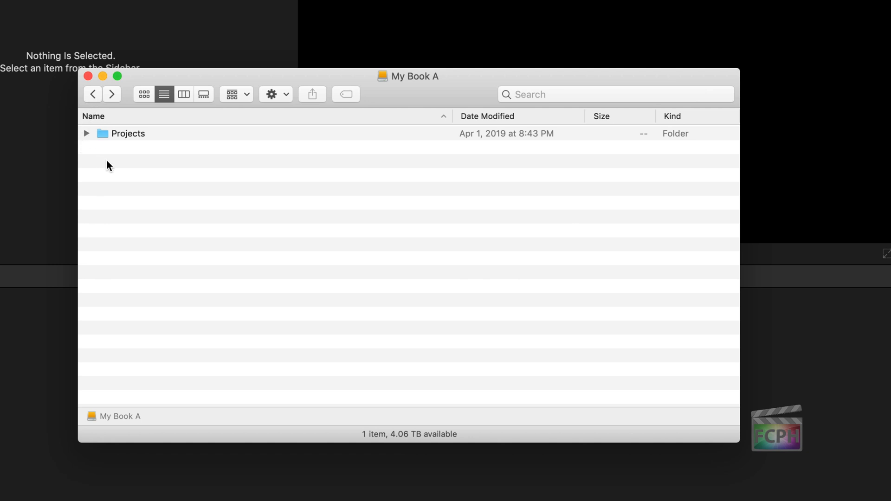
{"action": "mouse_move", "coordinate": [238, 154]}
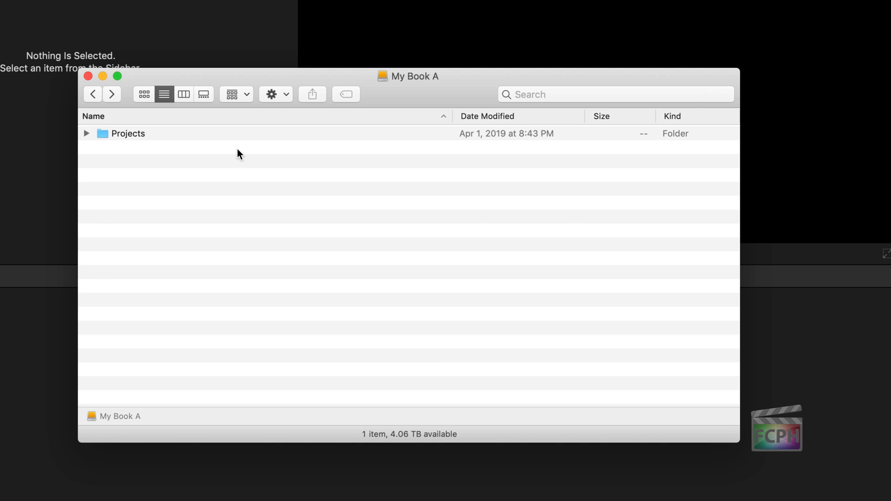
- Start a Finder search scoped to My Book A and list the Kind options
{"action": "left_click", "coordinate": [614, 94]}
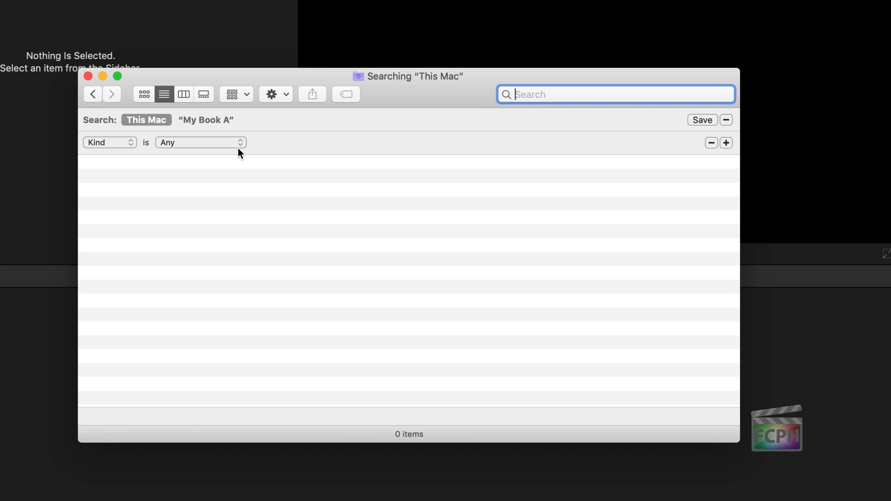
{"action": "mouse_move", "coordinate": [127, 199]}
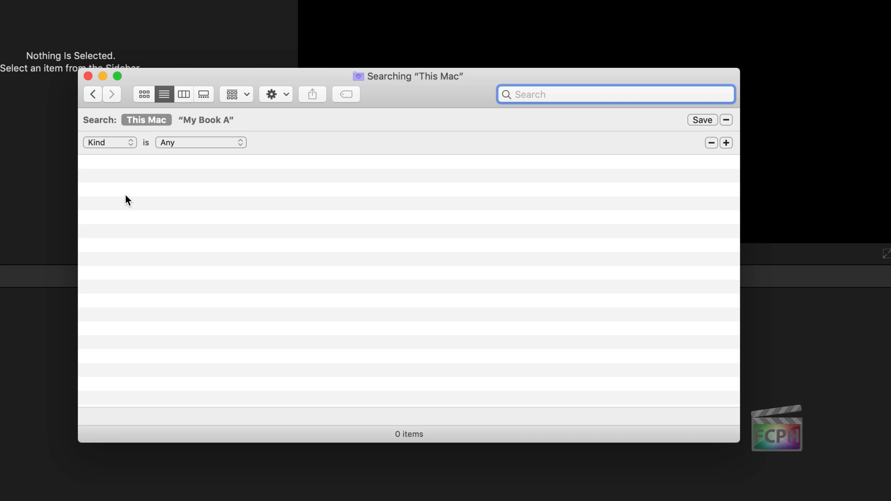
{"action": "left_click", "coordinate": [205, 120]}
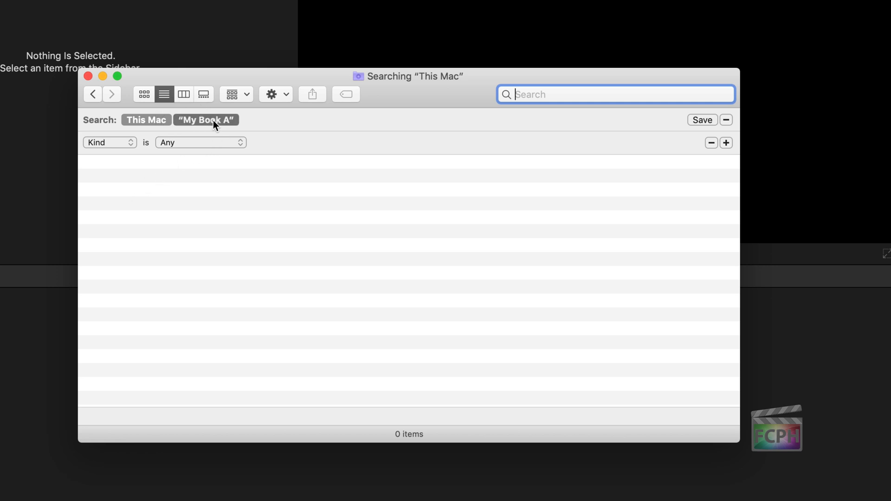
{"action": "left_click", "coordinate": [205, 120]}
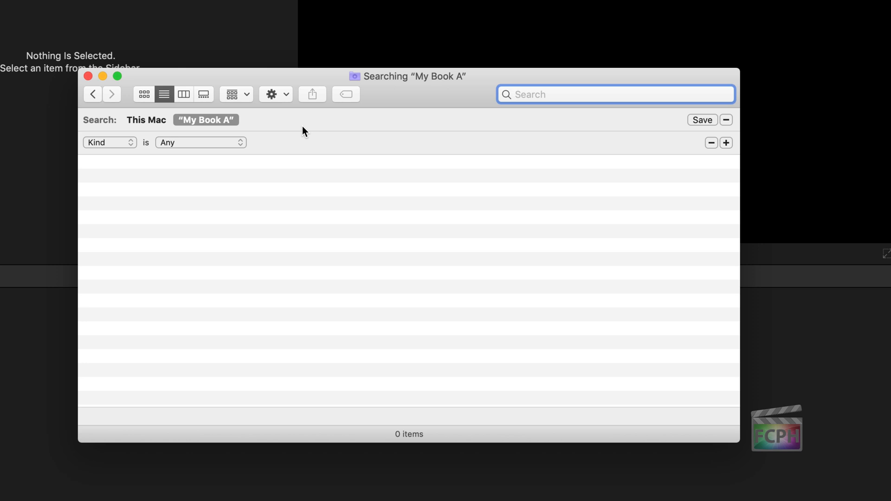
{"action": "mouse_move", "coordinate": [93, 154]}
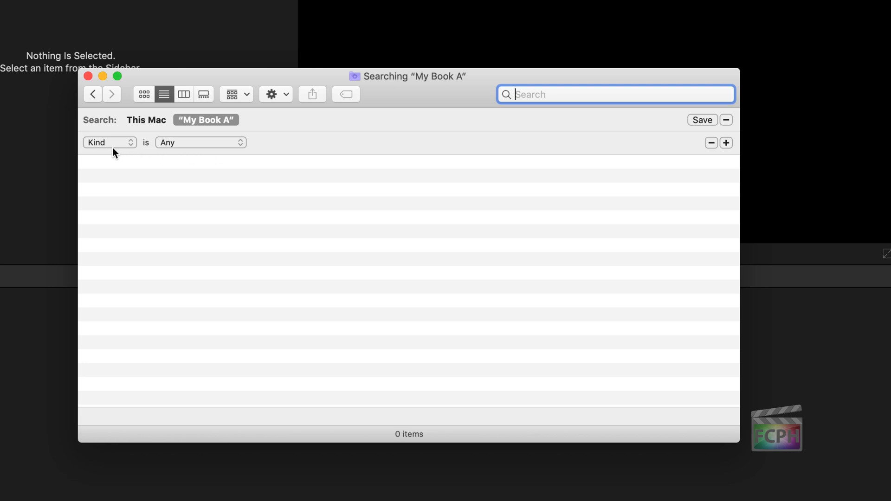
{"action": "left_click", "coordinate": [200, 142]}
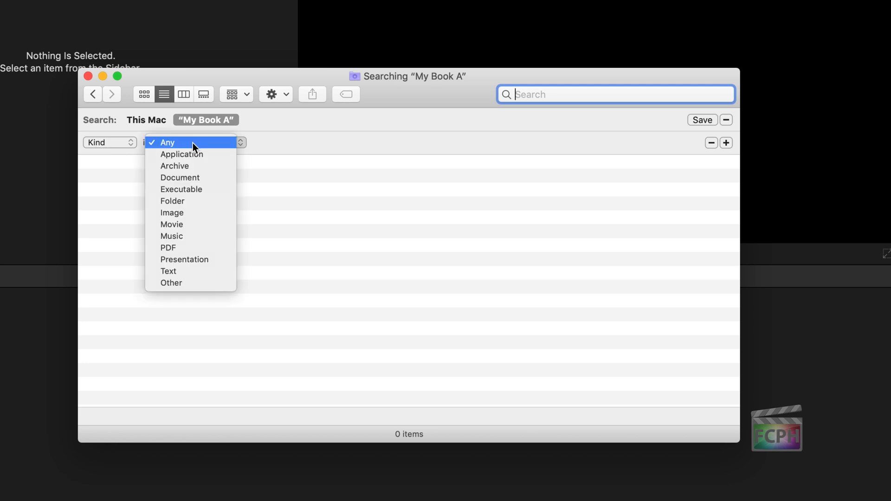
{"action": "mouse_move", "coordinate": [182, 283]}
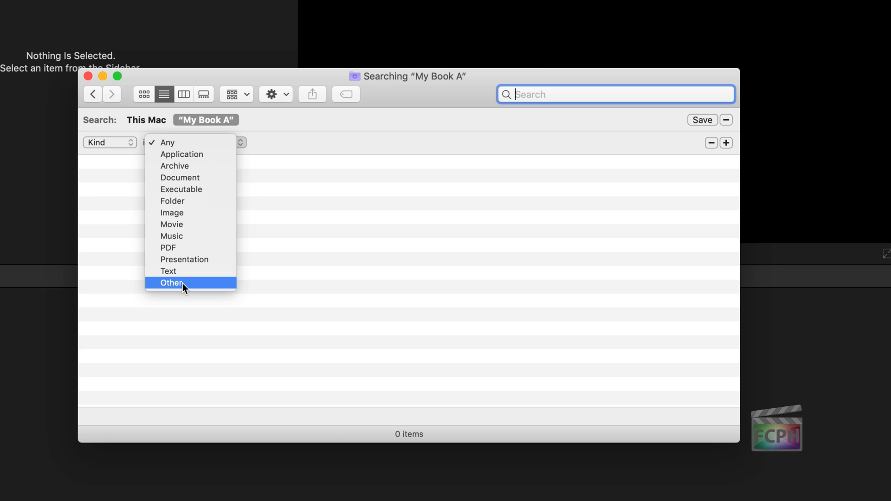
{"action": "mouse_move", "coordinate": [183, 286]}
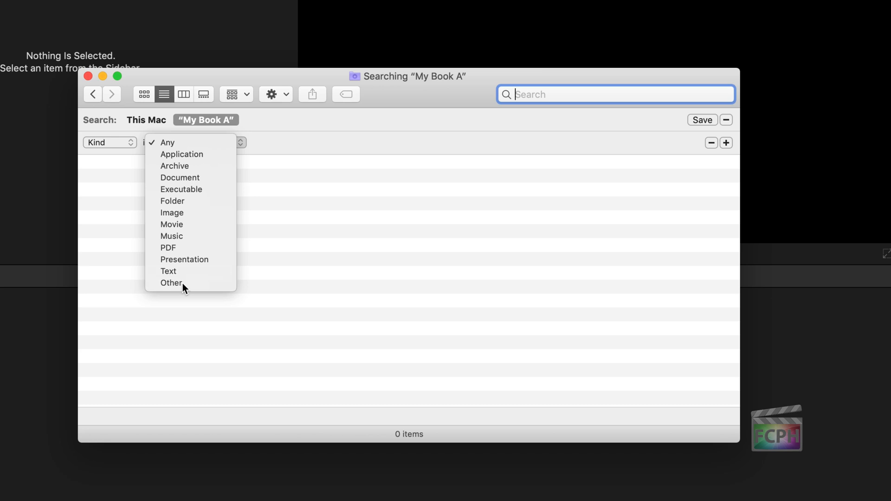
- Filter the search by Other kind 'Final Cut Pro L' to list ten library files
{"action": "left_click", "coordinate": [170, 283]}
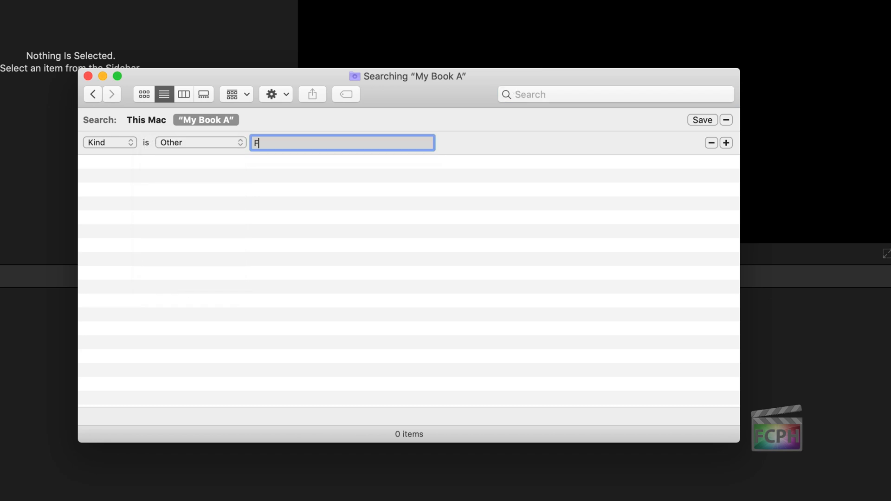
{"action": "type", "text": "inal Cut Pro"}
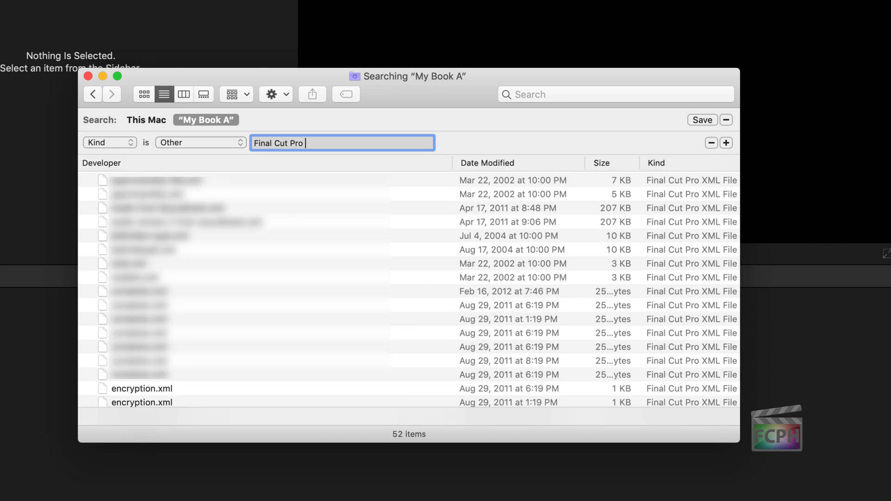
{"action": "type", "text": "L"}
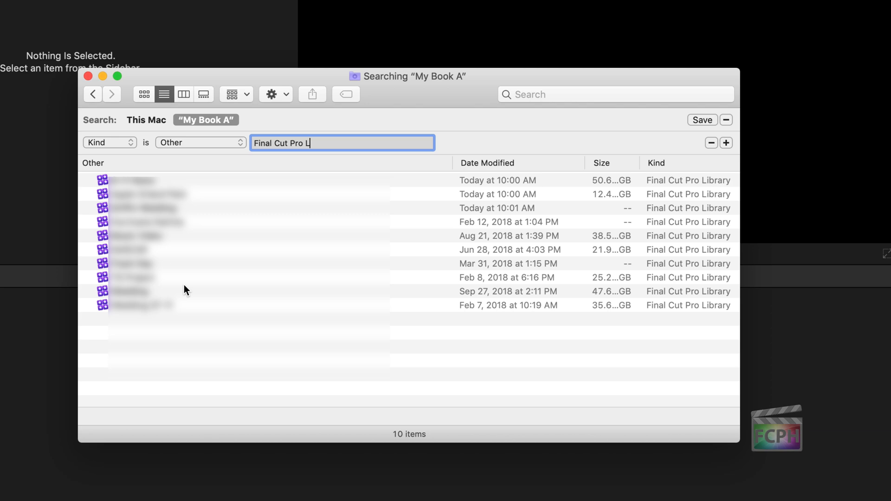
{"action": "mouse_move", "coordinate": [120, 240]}
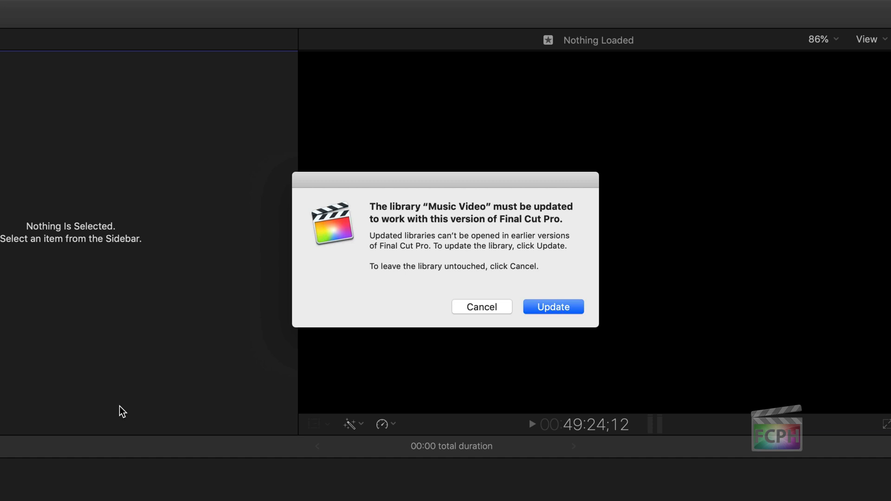
{"action": "mouse_move", "coordinate": [296, 352]}
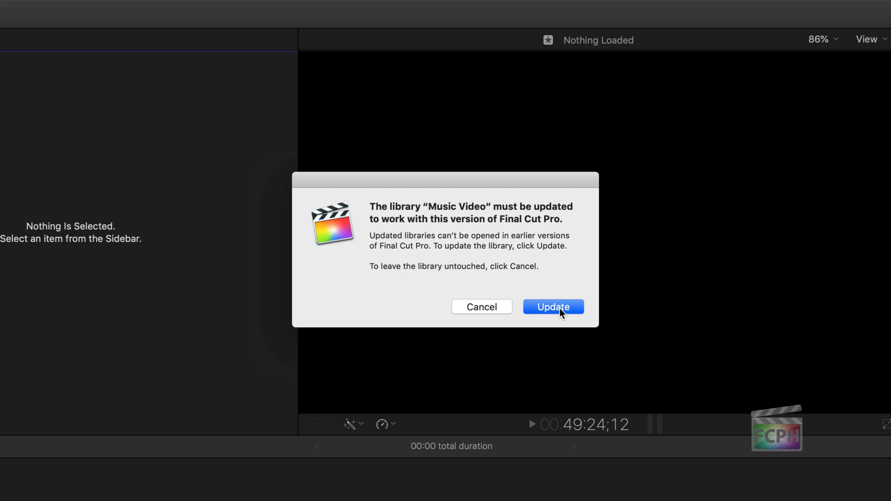
- Confirm Update in the Music Video library update alert
{"action": "left_click", "coordinate": [552, 306]}
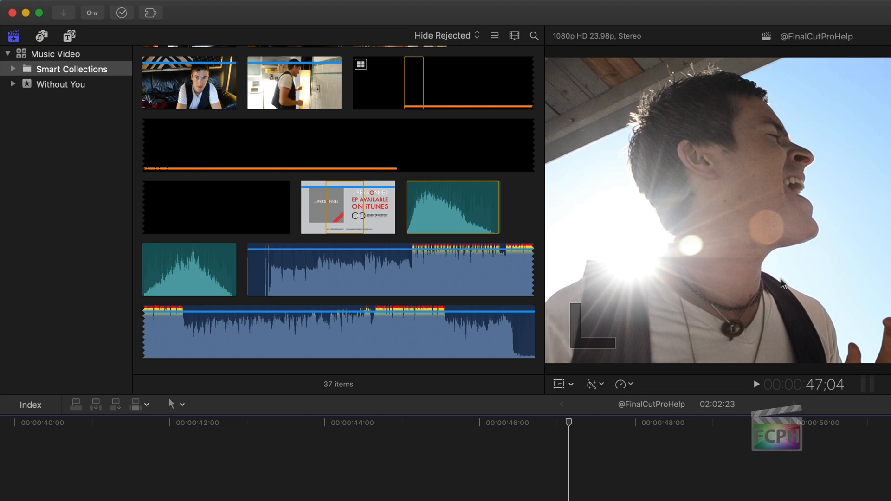
{"action": "mouse_move", "coordinate": [40, 130]}
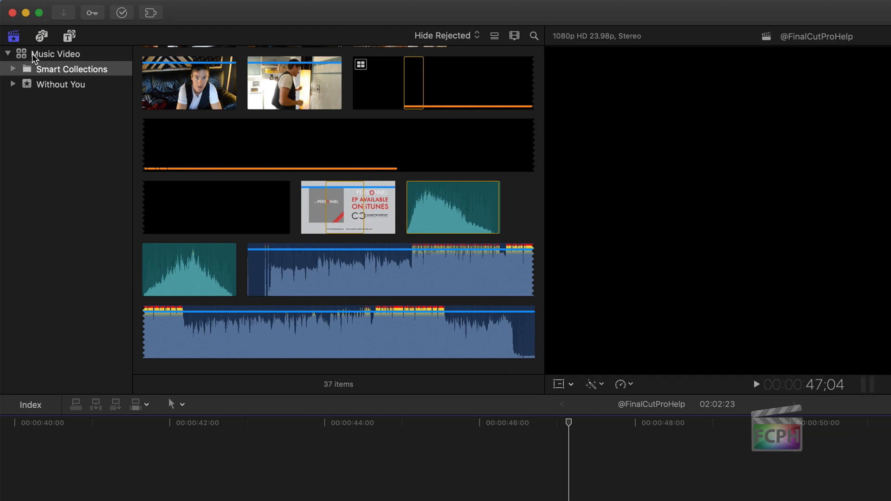
- Select the Music Video library and open the File menu
{"action": "left_click", "coordinate": [56, 54]}
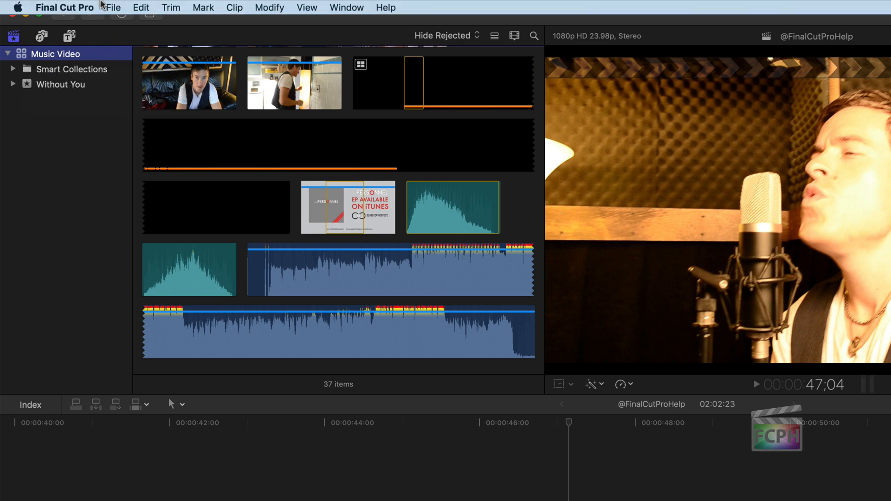
{"action": "left_click", "coordinate": [112, 7]}
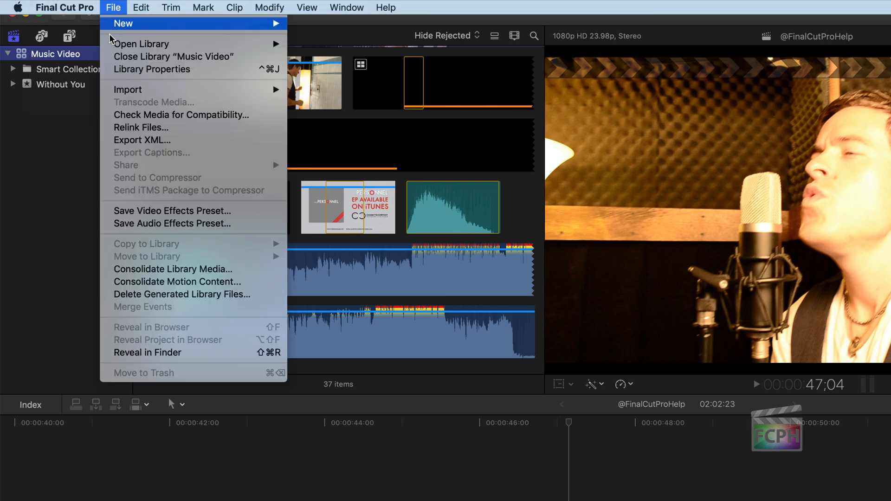
{"action": "mouse_move", "coordinate": [203, 115]}
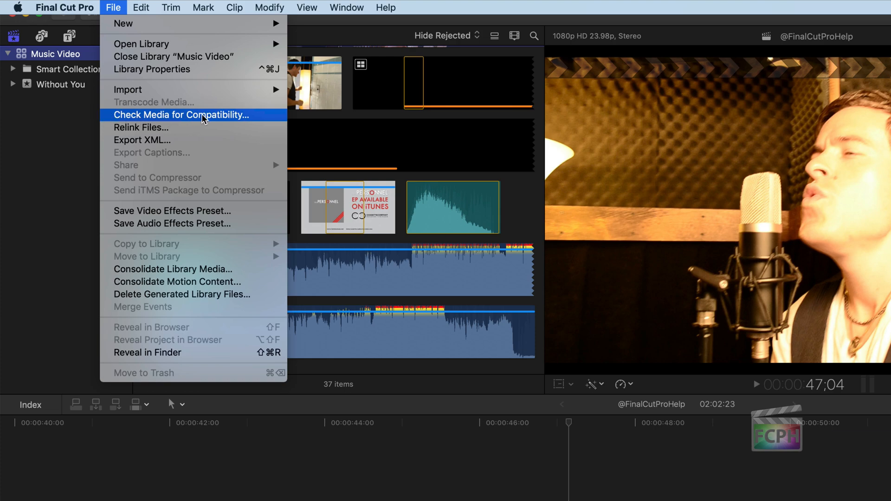
{"action": "mouse_move", "coordinate": [264, 119]}
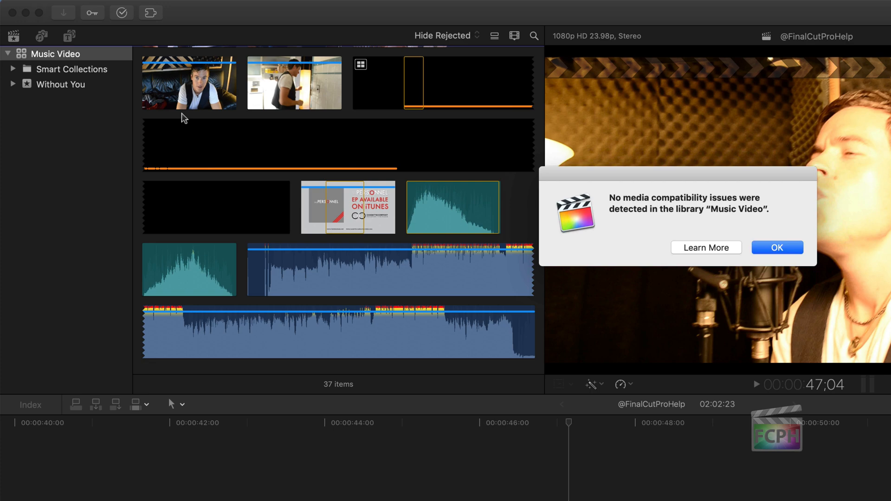
{"action": "mouse_move", "coordinate": [809, 208]}
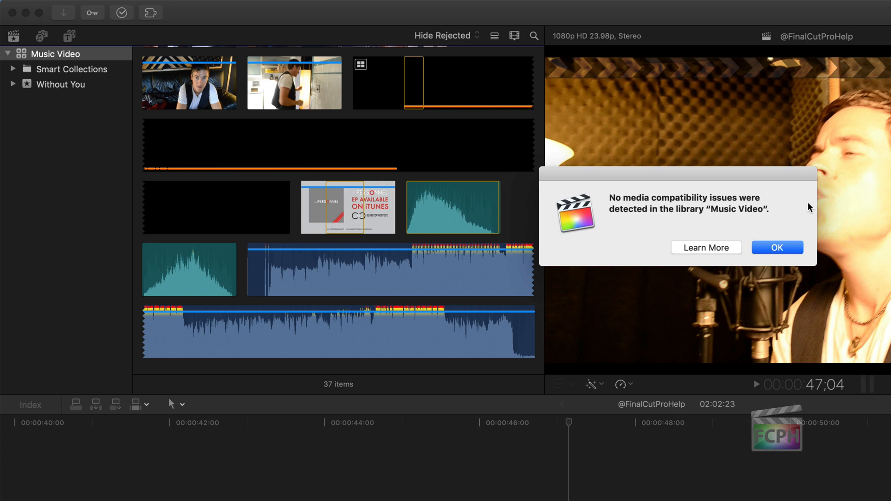
- Show the Music Video library's shortcut menu with Reveal in Finder
{"action": "left_click", "coordinate": [776, 247]}
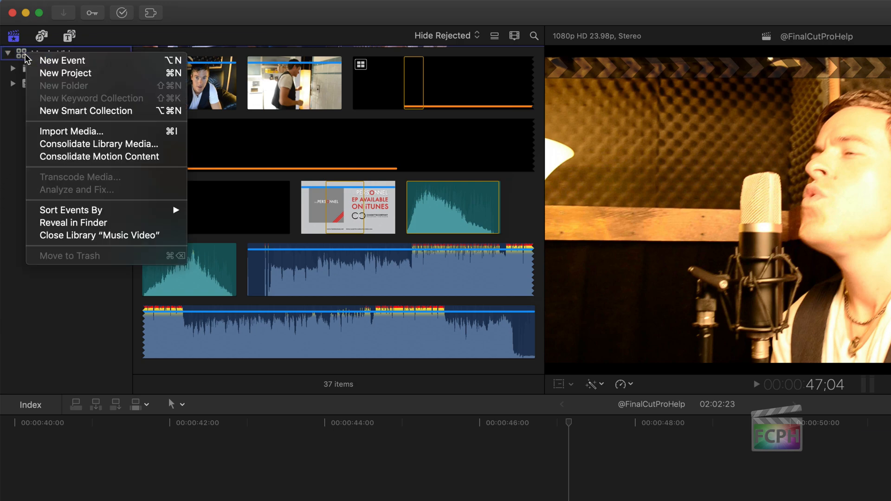
{"action": "mouse_move", "coordinate": [86, 255]}
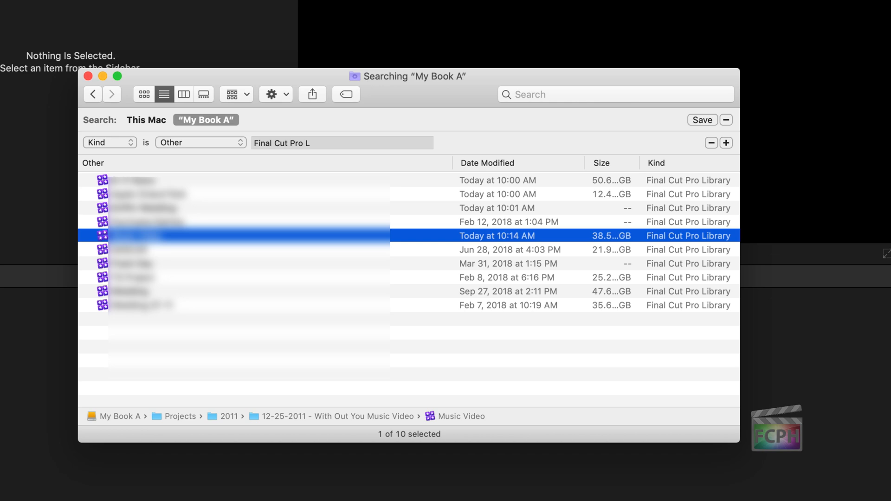
{"action": "mouse_move", "coordinate": [93, 247]}
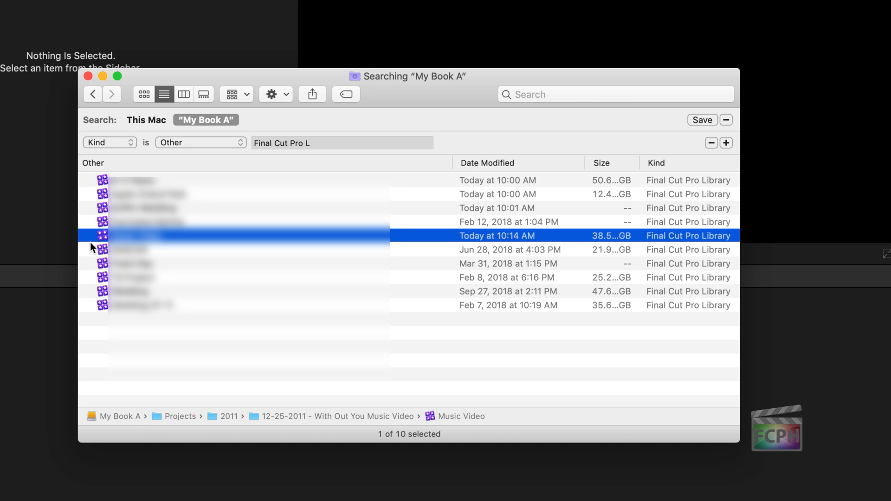
{"action": "mouse_move", "coordinate": [88, 238]}
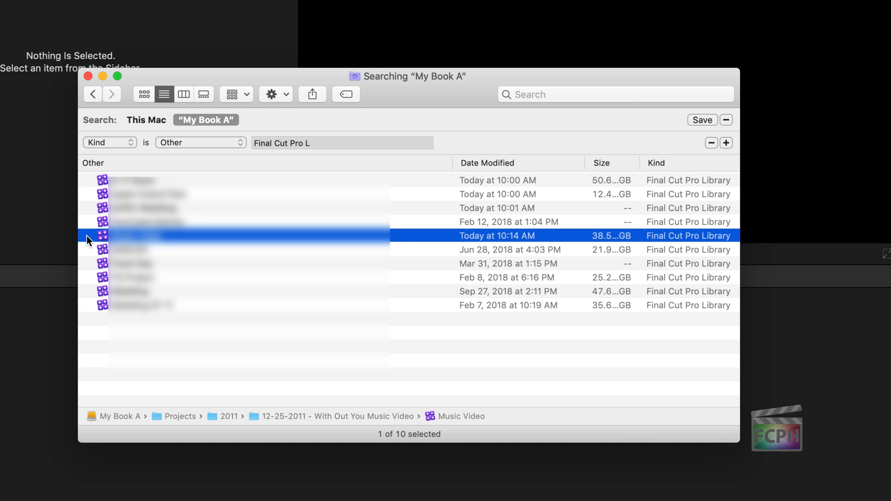
{"action": "mouse_move", "coordinate": [505, 154]}
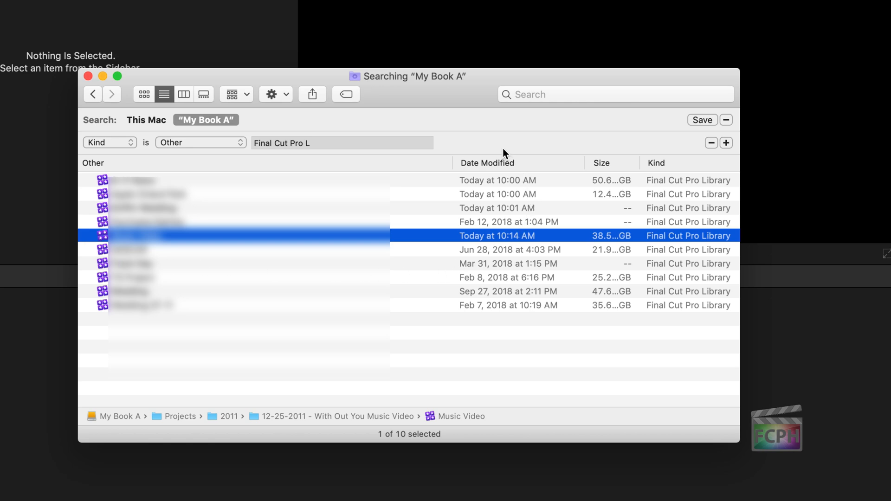
{"action": "mouse_move", "coordinate": [523, 331]}
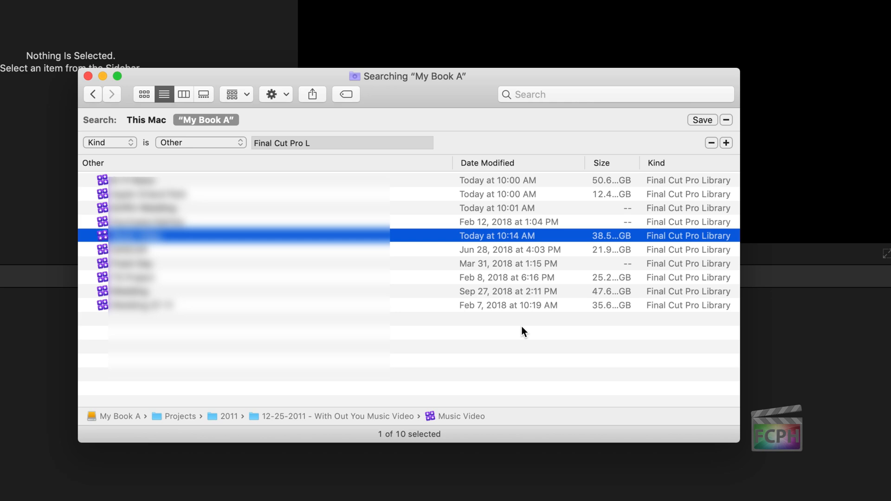
{"action": "mouse_move", "coordinate": [116, 161]}
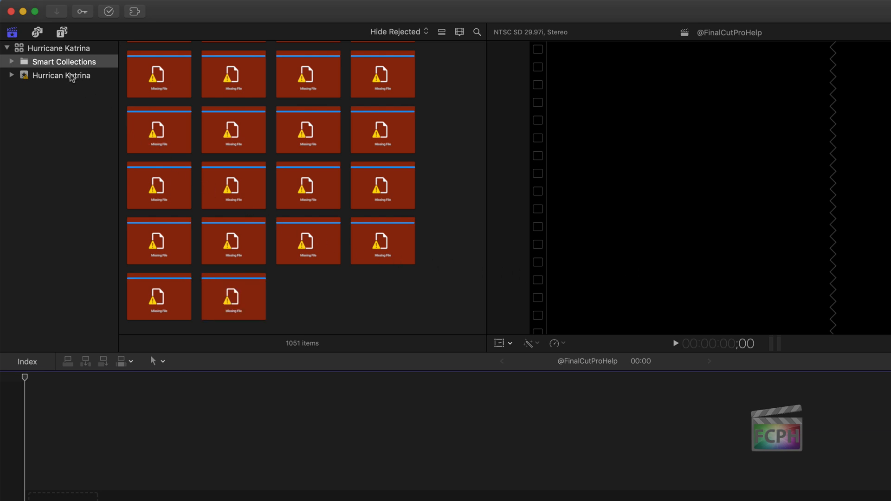
- Select the Hurricane Katrina library to view its 1,051 missing-file clips
{"action": "left_click", "coordinate": [59, 48]}
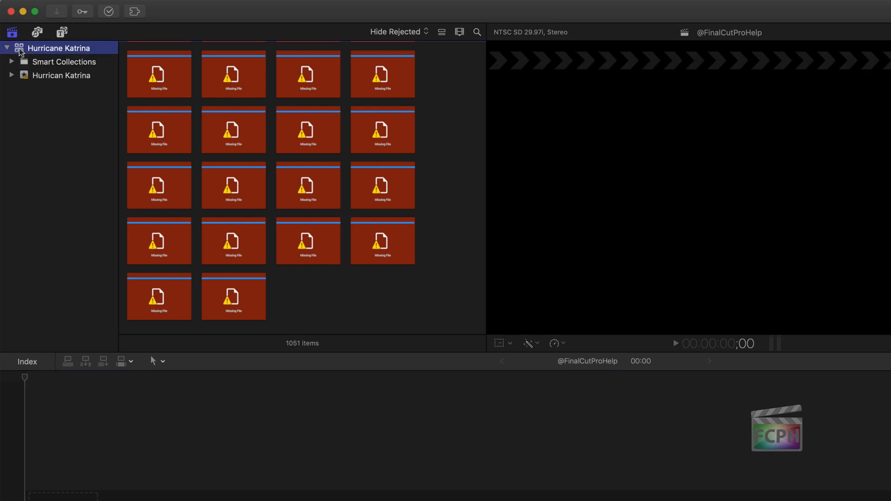
{"action": "mouse_move", "coordinate": [88, 40]}
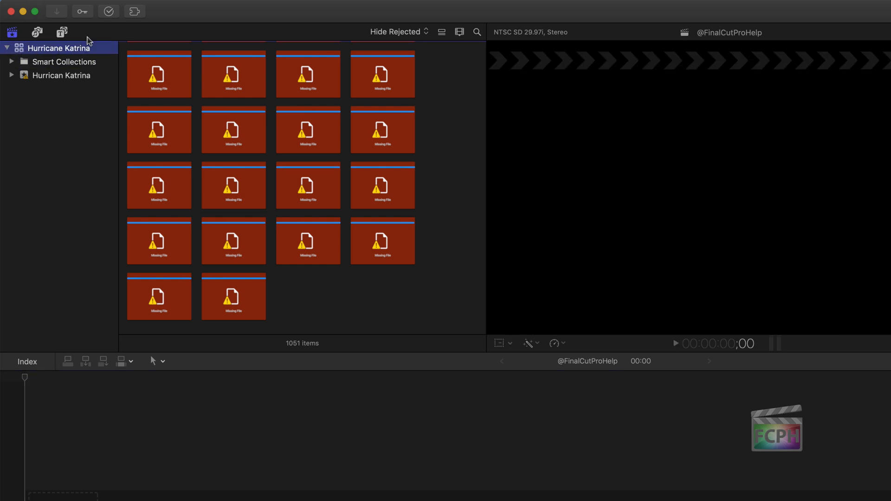
{"action": "left_click", "coordinate": [101, 6]}
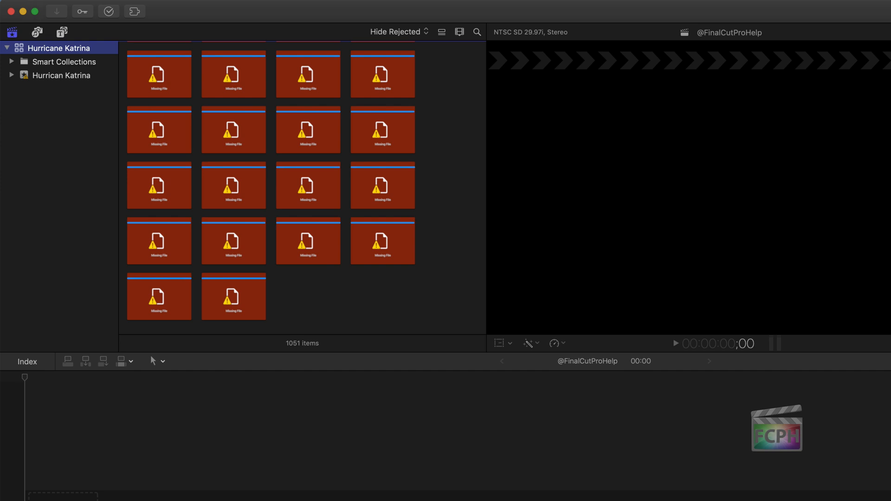
{"action": "mouse_move", "coordinate": [296, 198]}
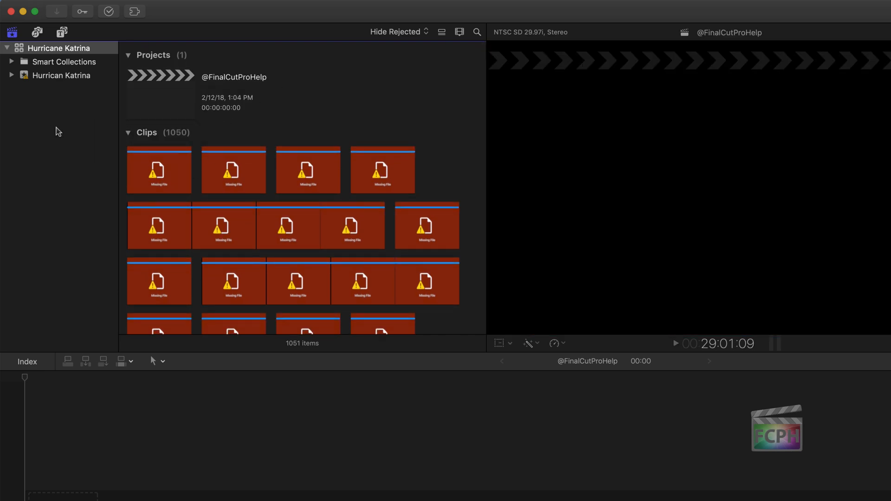
{"action": "mouse_move", "coordinate": [90, 139]}
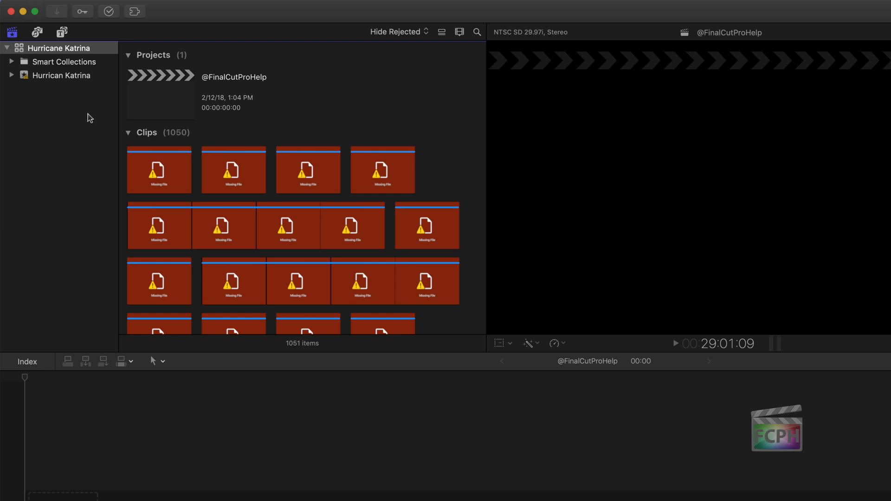
- Scroll through the Hurricane Katrina clip list to its end
{"action": "left_click", "coordinate": [101, 6]}
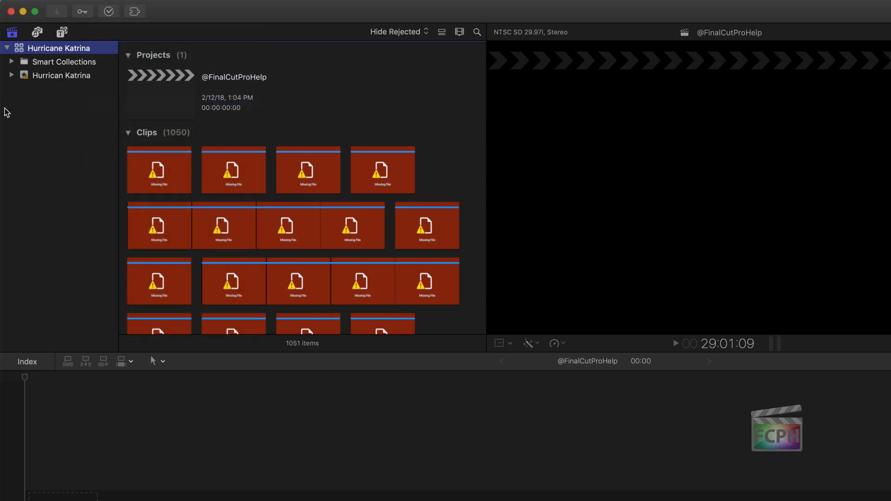
{"action": "mouse_move", "coordinate": [24, 114]}
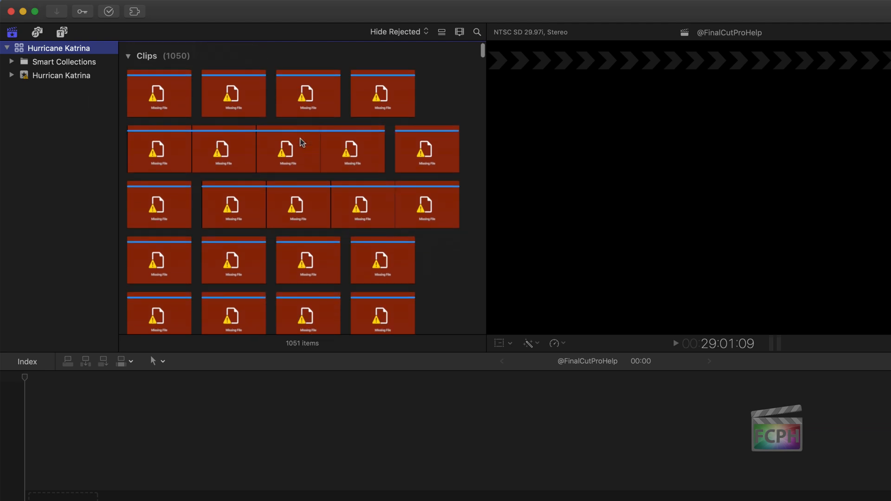
{"action": "scroll", "scroll_direction": "down", "scroll_amount": 3}
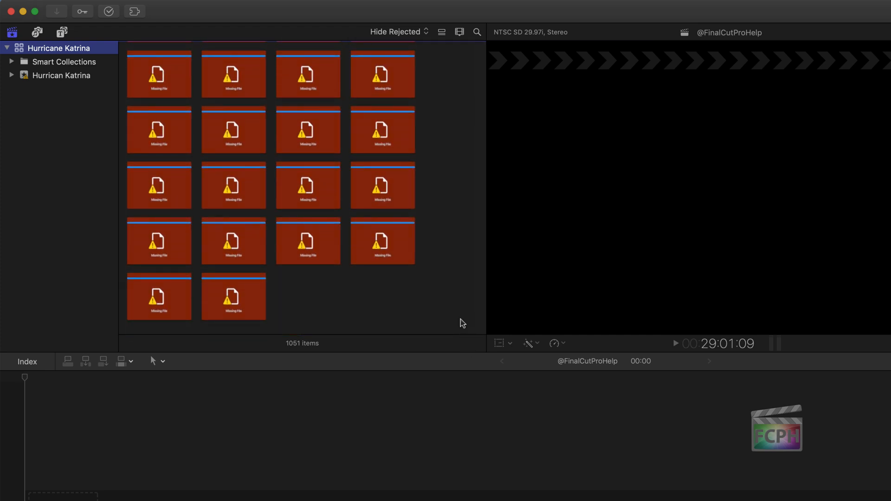
{"action": "mouse_move", "coordinate": [38, 112]}
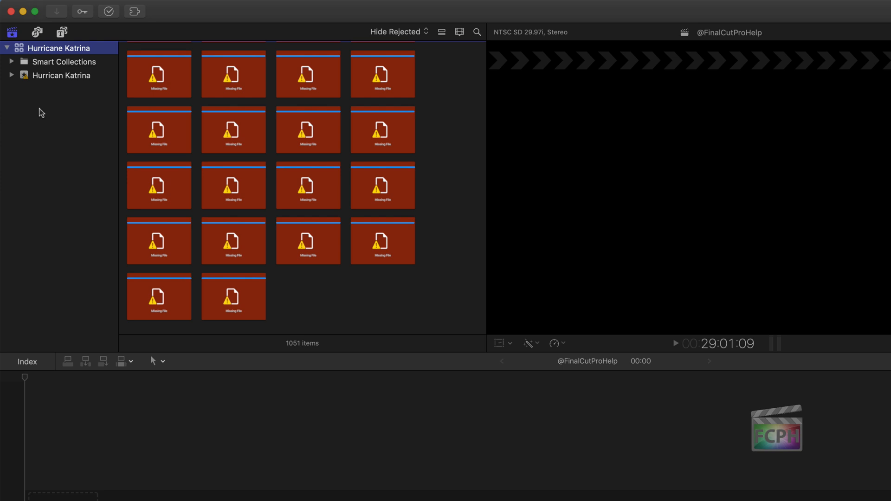
{"action": "scroll", "scroll_direction": "down", "scroll_amount": 3}
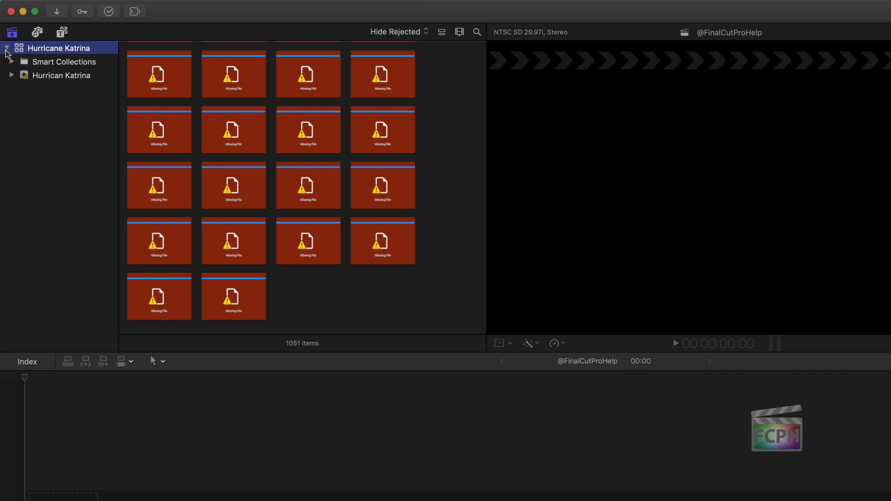
{"action": "mouse_move", "coordinate": [8, 25]}
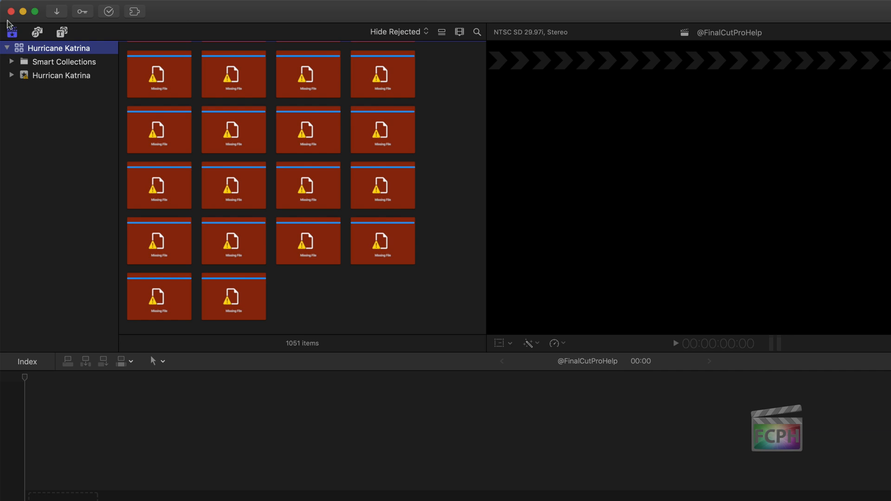
{"action": "mouse_move", "coordinate": [13, 53]}
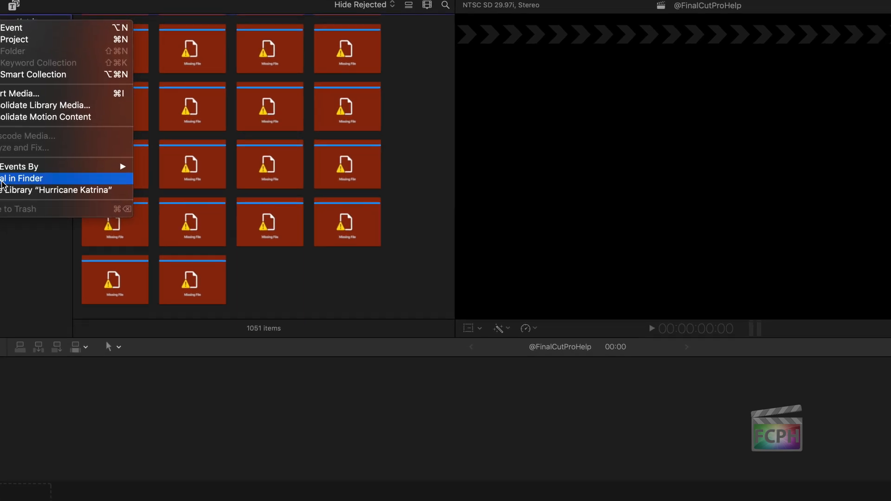
- Reveal Hurricane Katrina in Finder, then open the NASCAR library from the results
{"action": "left_click", "coordinate": [22, 177]}
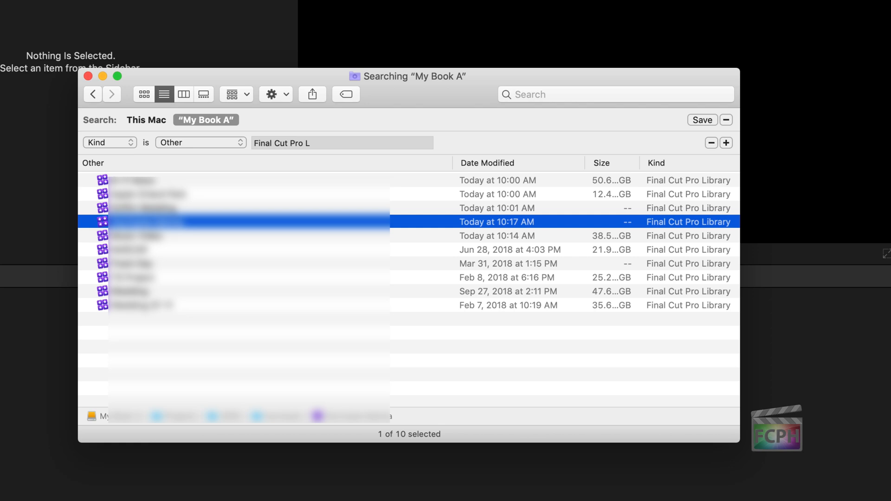
{"action": "mouse_move", "coordinate": [368, 262]}
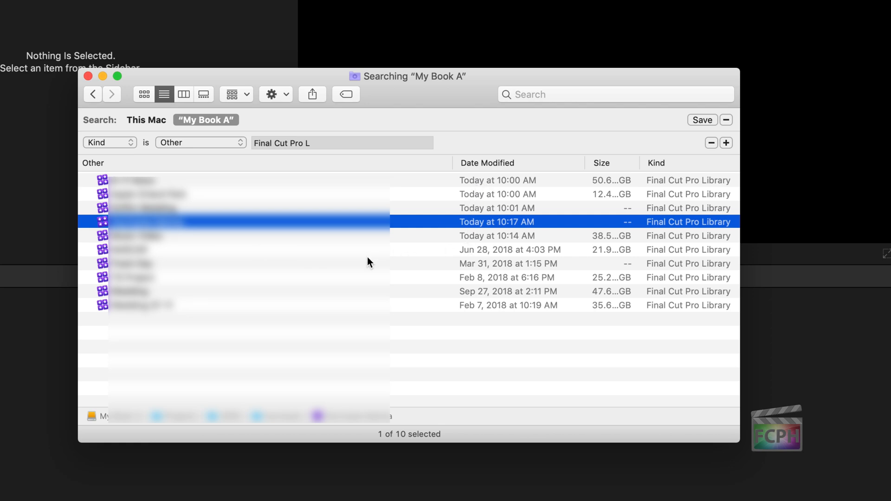
{"action": "double_click", "coordinate": [228, 222]}
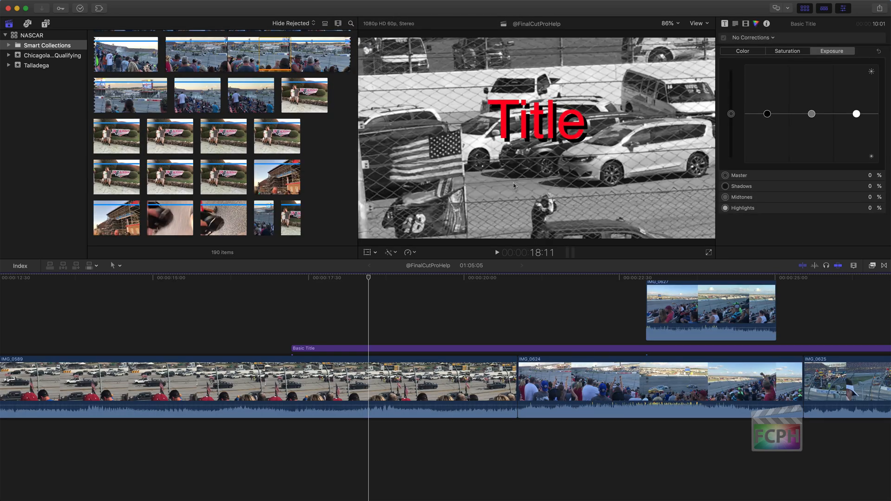
- Check the NASCAR library's media for compatibility, dismiss the no-issues result, and close it
{"action": "left_click", "coordinate": [32, 35]}
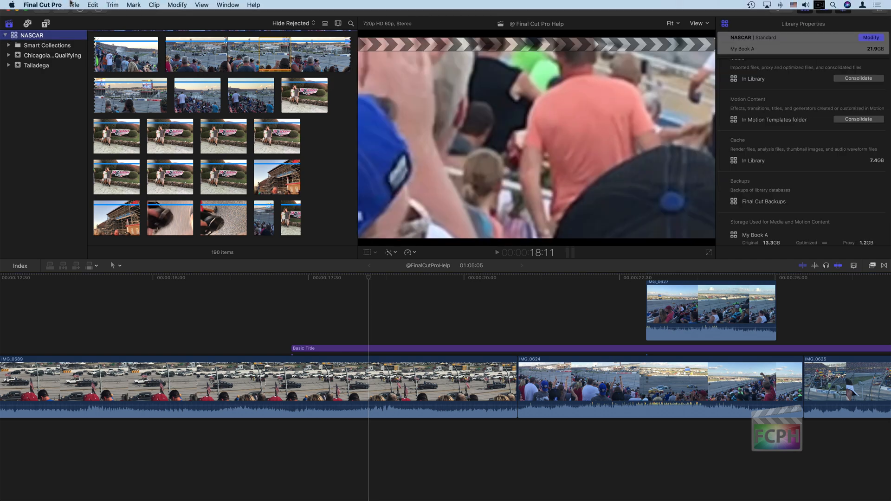
{"action": "left_click", "coordinate": [74, 5]}
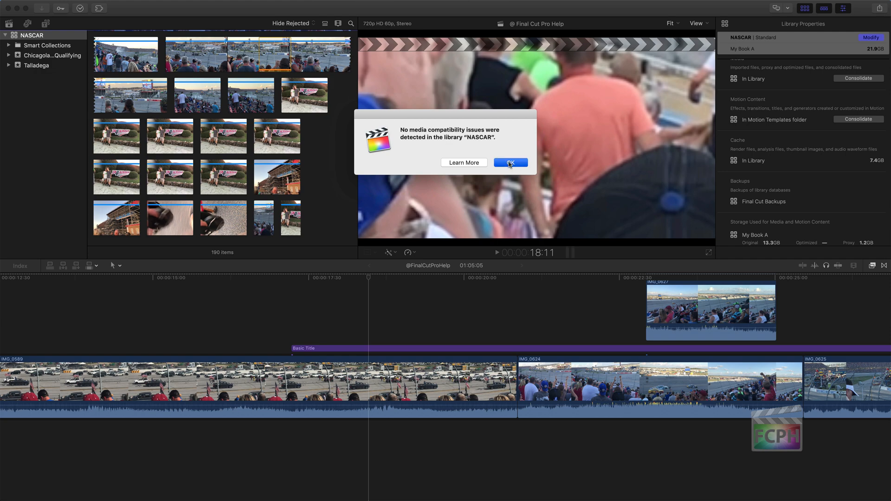
{"action": "left_click", "coordinate": [510, 163]}
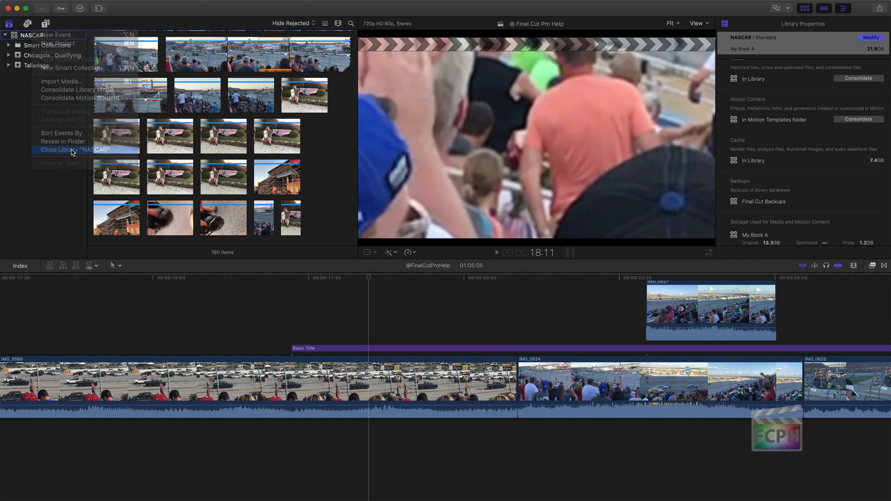
{"action": "left_click", "coordinate": [76, 149]}
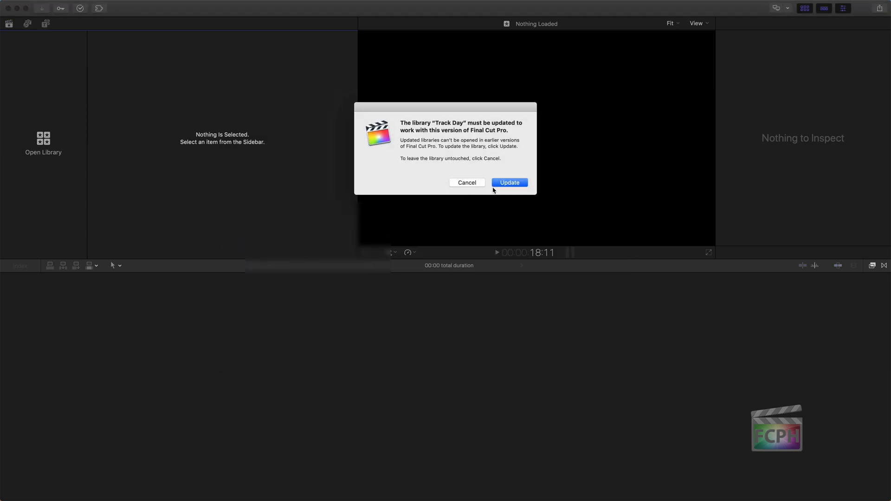
- Update and check the Track Day library, close it, then update TS Project
{"action": "left_click", "coordinate": [508, 182]}
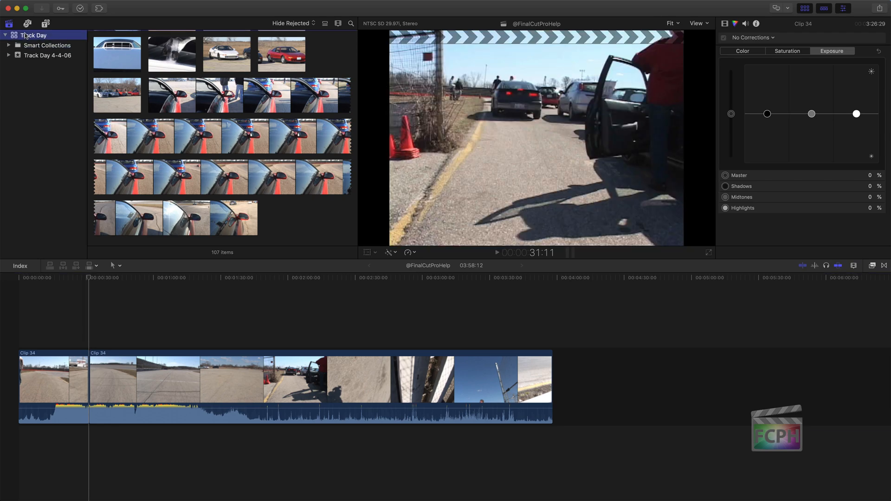
{"action": "left_click", "coordinate": [73, 4]}
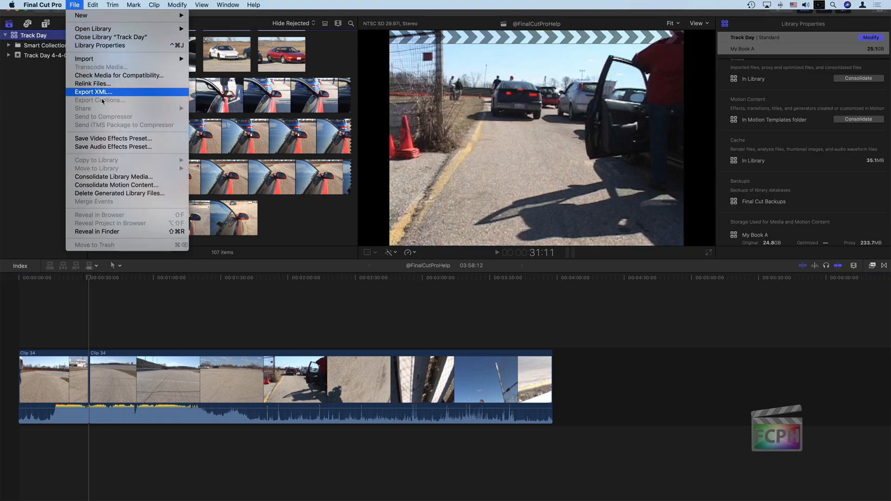
{"action": "left_click", "coordinate": [119, 75]}
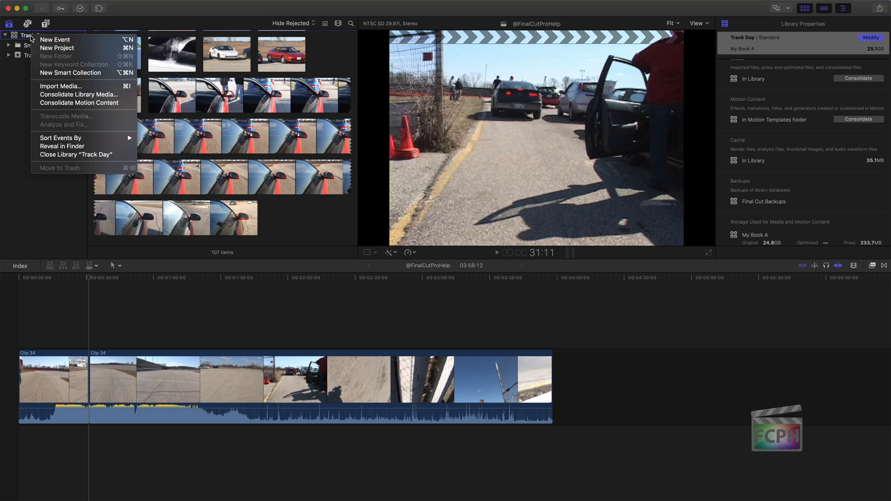
{"action": "left_click", "coordinate": [76, 155]}
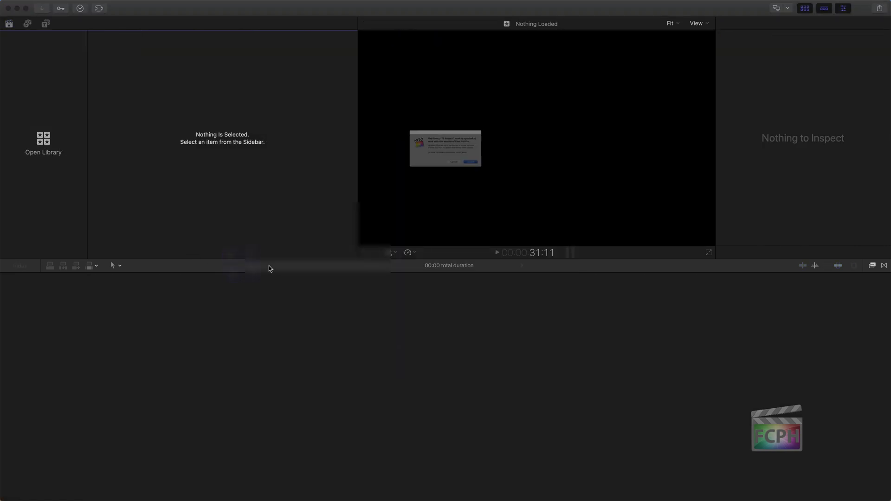
{"action": "left_click", "coordinate": [470, 162]}
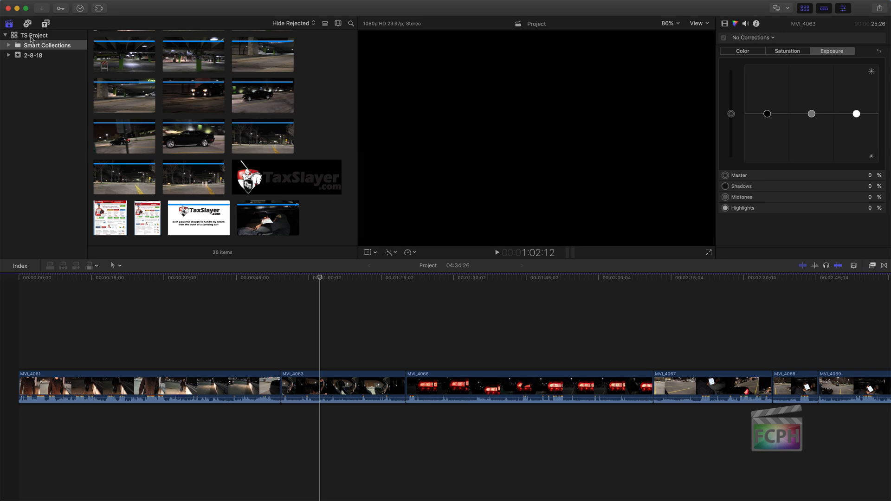
- Check TS Project media compatibility (no issues found), then update the Wedding library
{"action": "left_click", "coordinate": [74, 5]}
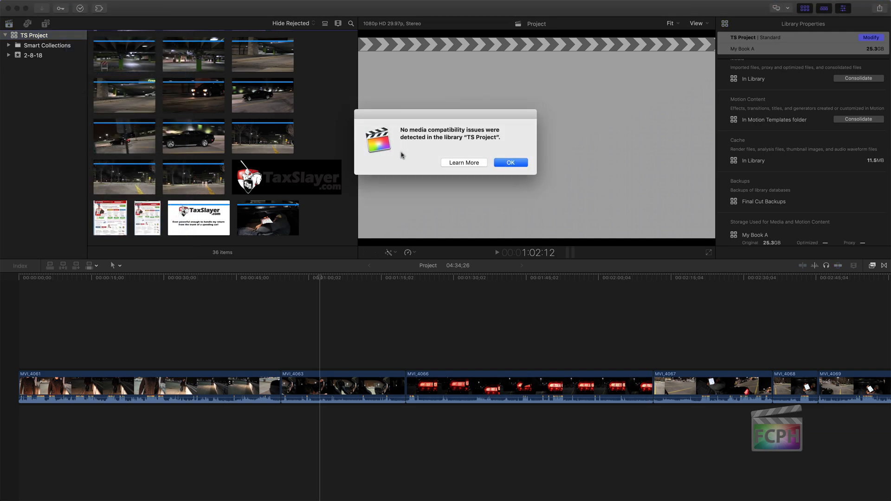
{"action": "left_click", "coordinate": [509, 162]}
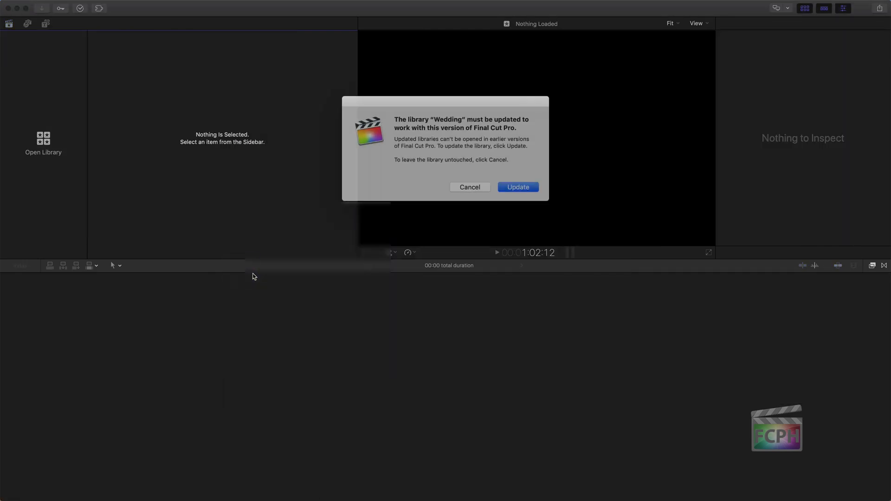
{"action": "left_click", "coordinate": [516, 187]}
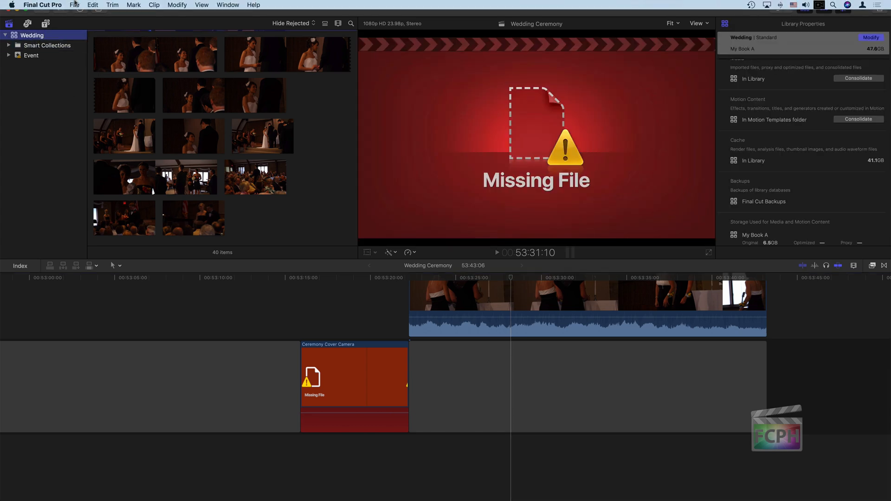
{"action": "left_click", "coordinate": [74, 5]}
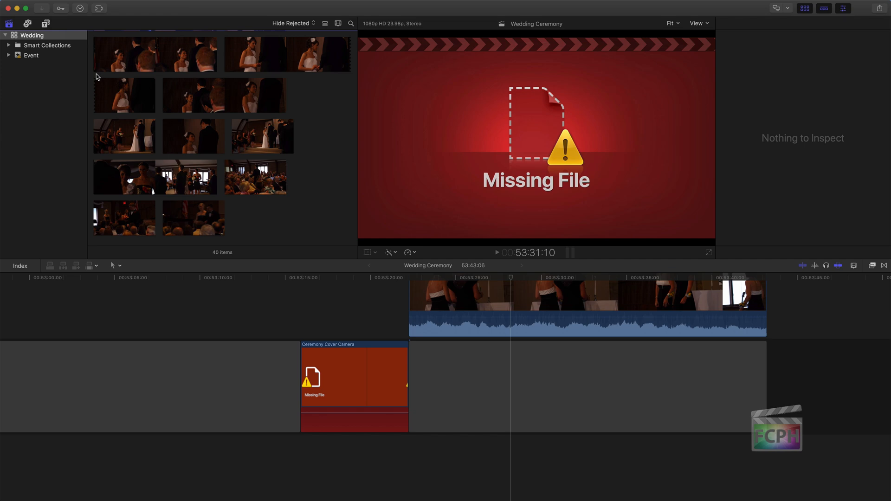
{"action": "mouse_move", "coordinate": [78, 11]}
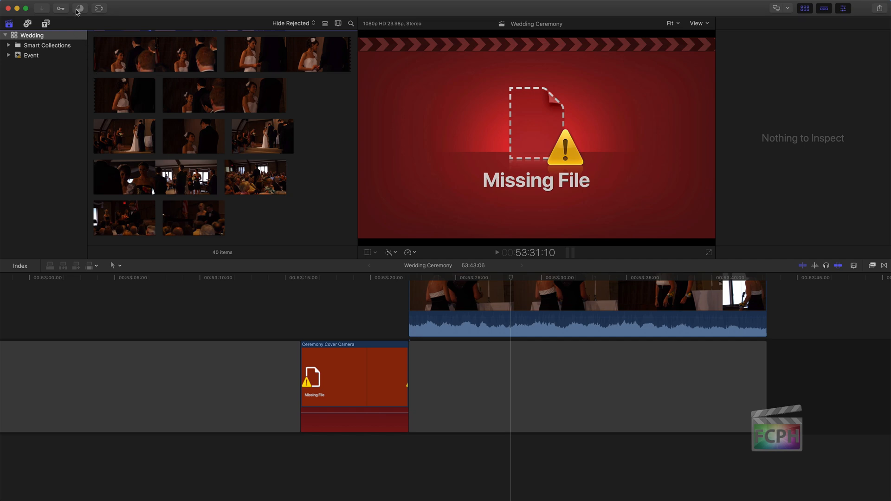
- Review the Wedding event's 39 clips and their properties, then preview Camera 1 - Cover
{"action": "left_click", "coordinate": [80, 8]}
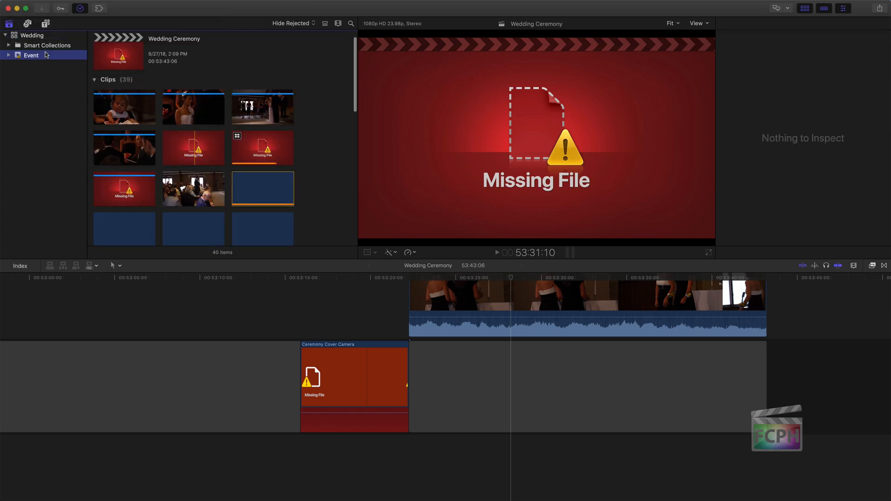
{"action": "left_click", "coordinate": [74, 5]}
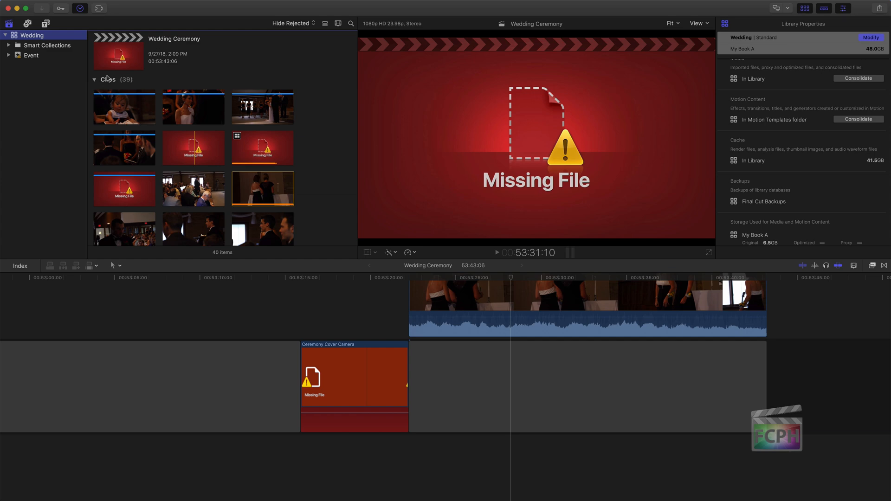
{"action": "left_click", "coordinate": [74, 5]}
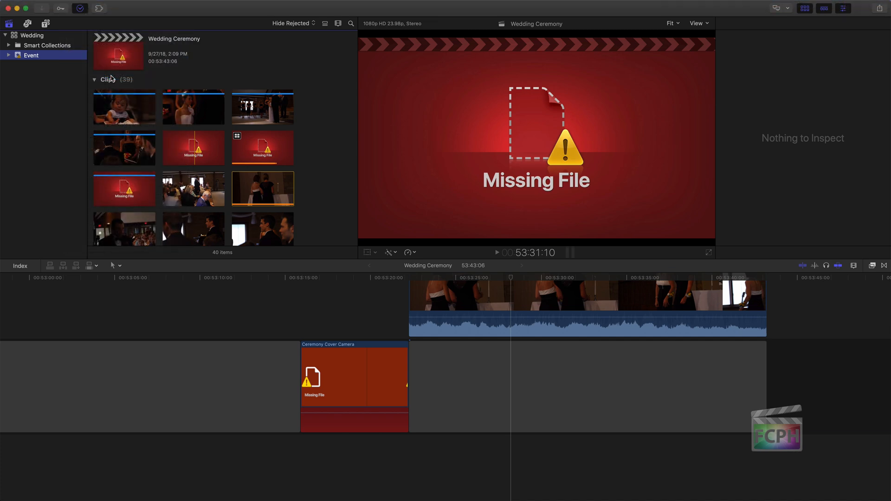
{"action": "left_click", "coordinate": [124, 107]}
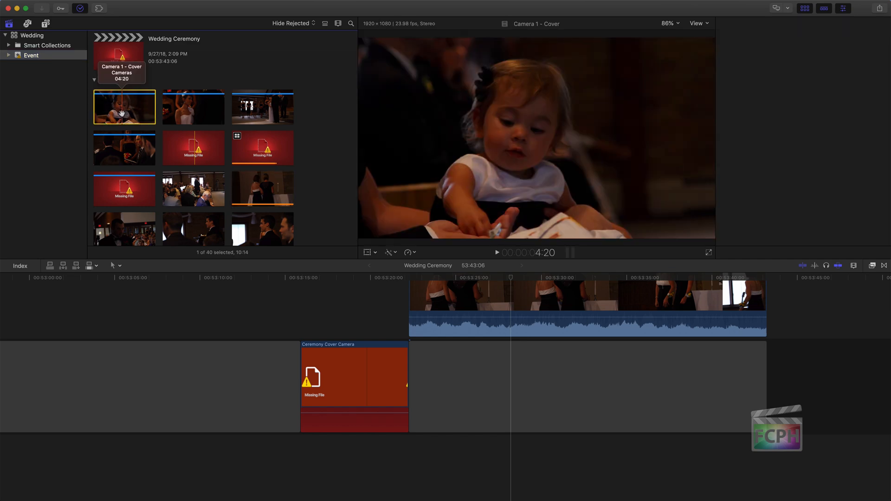
- Inspect a missing-file clip, then run Check Media for Compatibility on Wedding and dismiss the report
{"action": "left_click", "coordinate": [74, 5]}
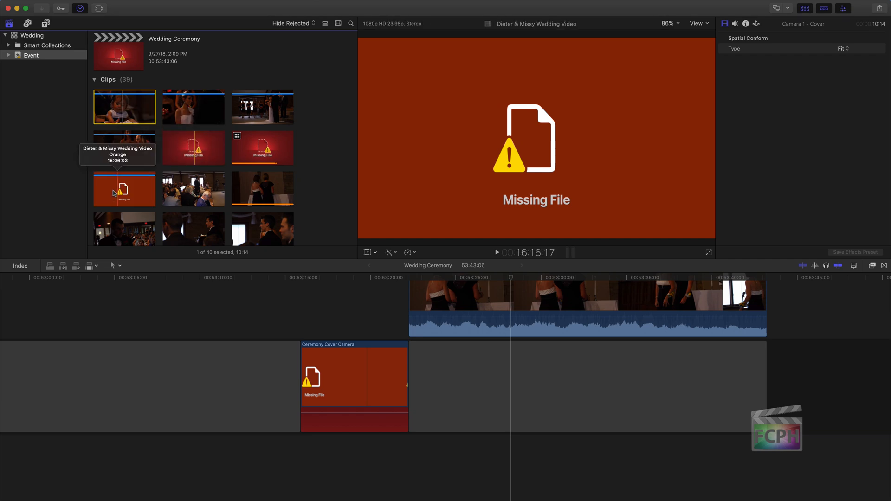
{"action": "mouse_move", "coordinate": [139, 198]}
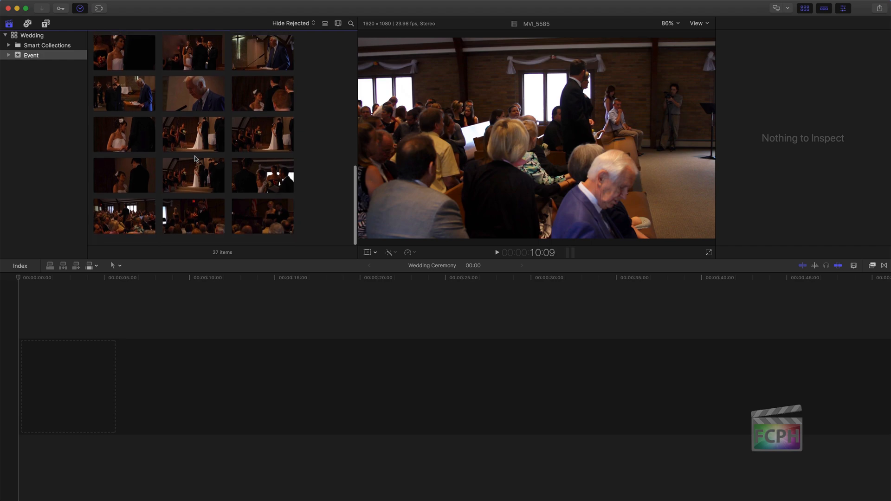
{"action": "left_click", "coordinate": [33, 34]}
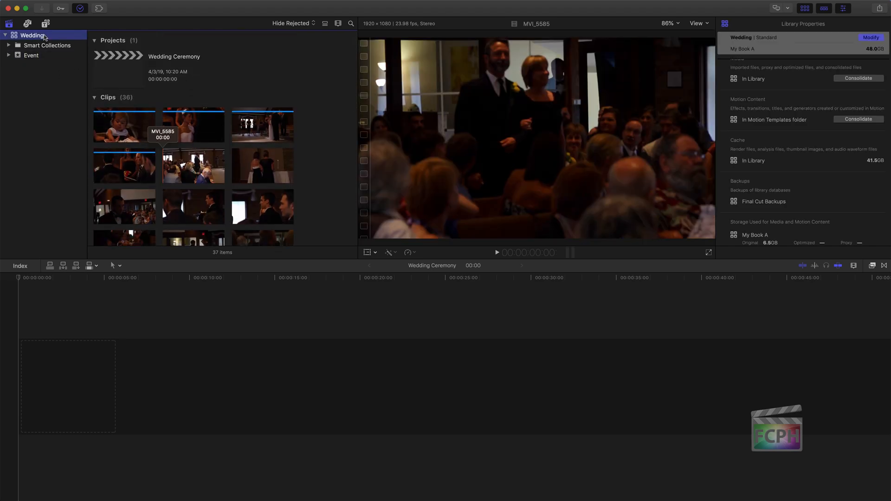
{"action": "mouse_move", "coordinate": [33, 35]}
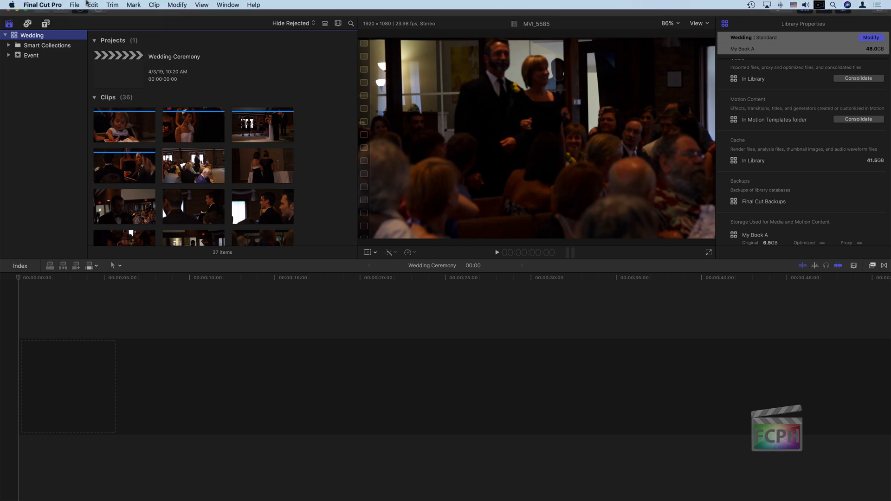
{"action": "left_click", "coordinate": [73, 5]}
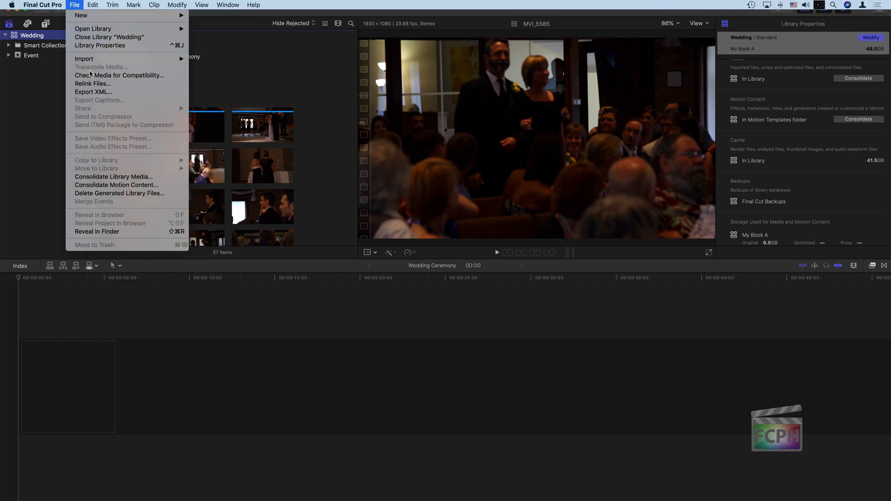
{"action": "left_click", "coordinate": [118, 75]}
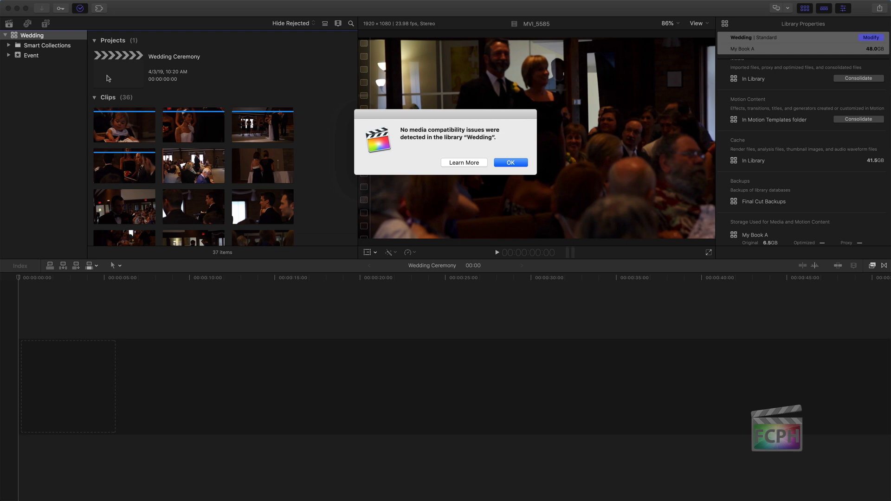
{"action": "mouse_move", "coordinate": [398, 154]}
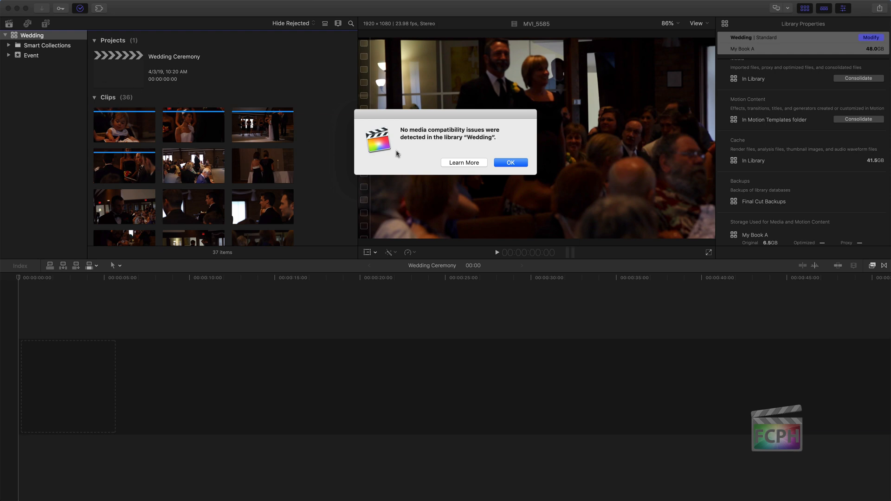
{"action": "left_click", "coordinate": [510, 162]}
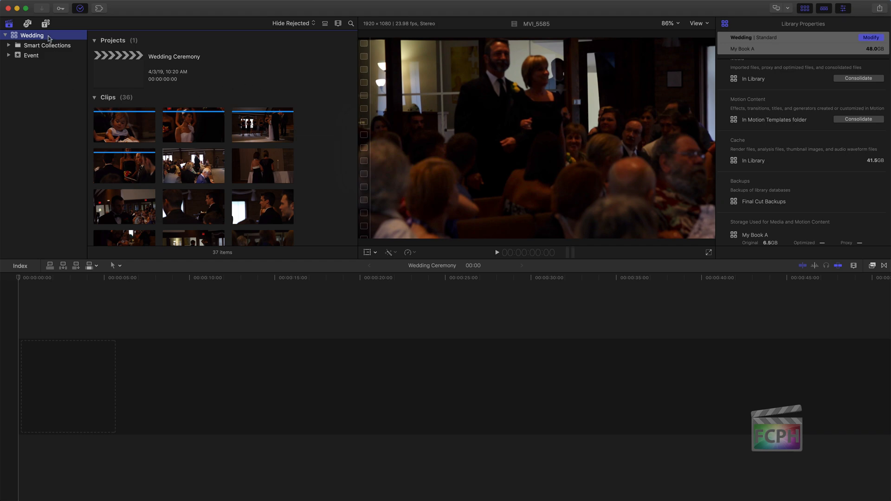
- Close Library "Wedding" from the sidebar and update Wedding 07-11 to this version
{"action": "right_click", "coordinate": [32, 35]}
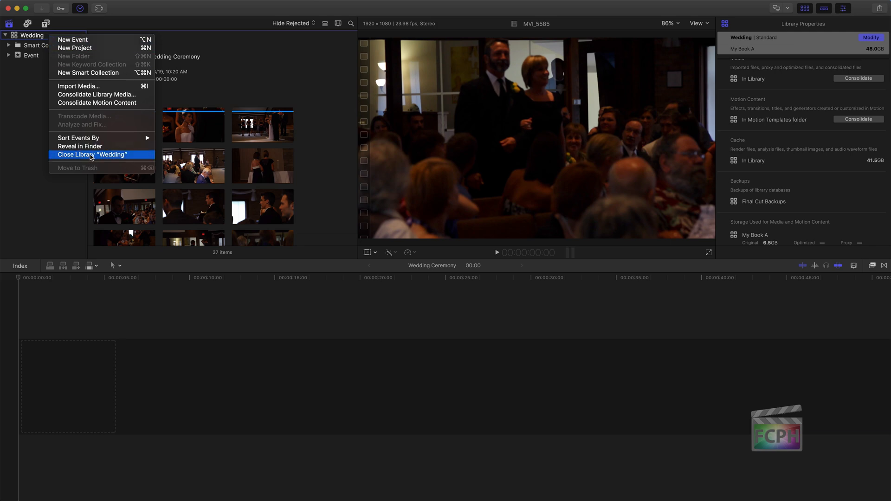
{"action": "left_click", "coordinate": [92, 154]}
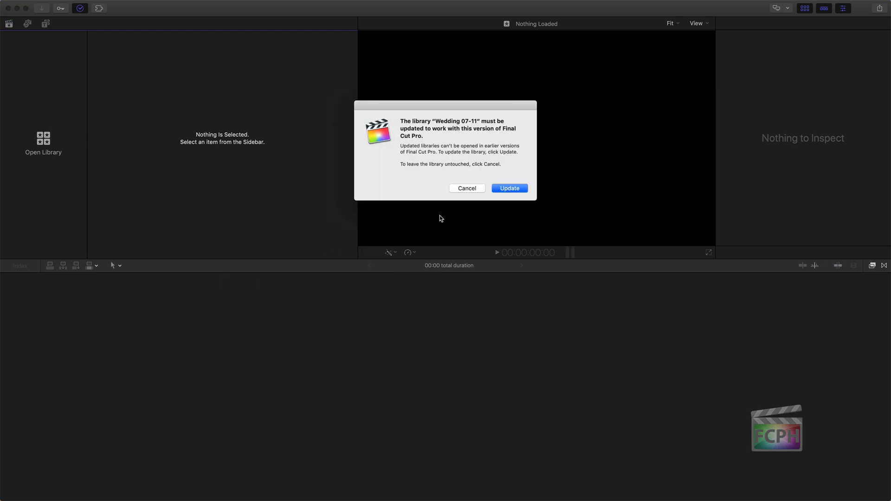
{"action": "left_click", "coordinate": [509, 188]}
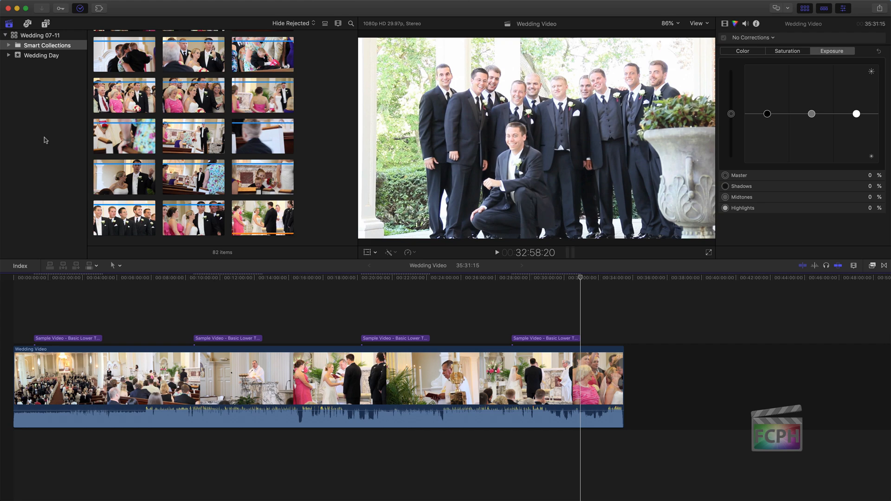
{"action": "left_click", "coordinate": [79, 8]}
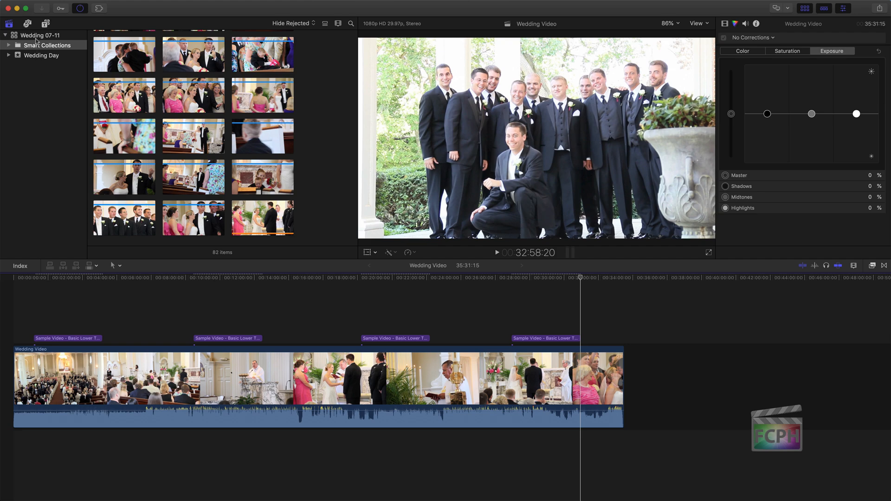
- Check Wedding 07-11 for media compatibility, then close the Wedding 07-11 library
{"action": "left_click", "coordinate": [73, 5]}
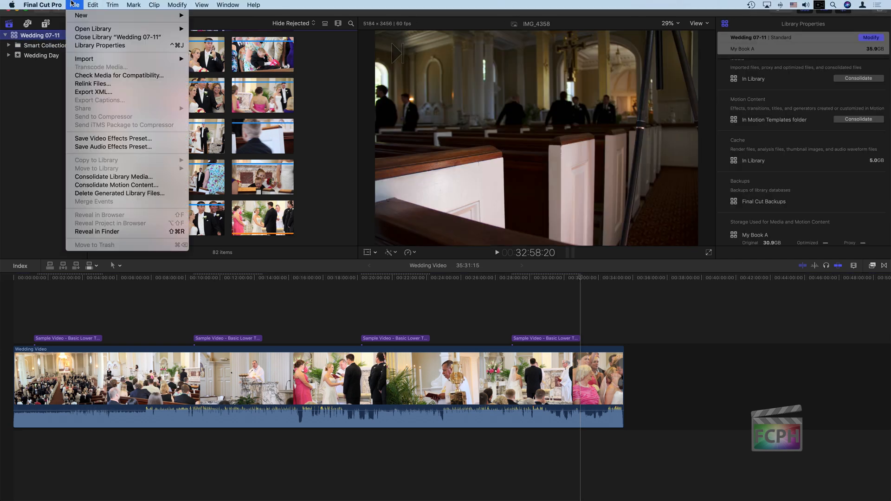
{"action": "left_click", "coordinate": [119, 75]}
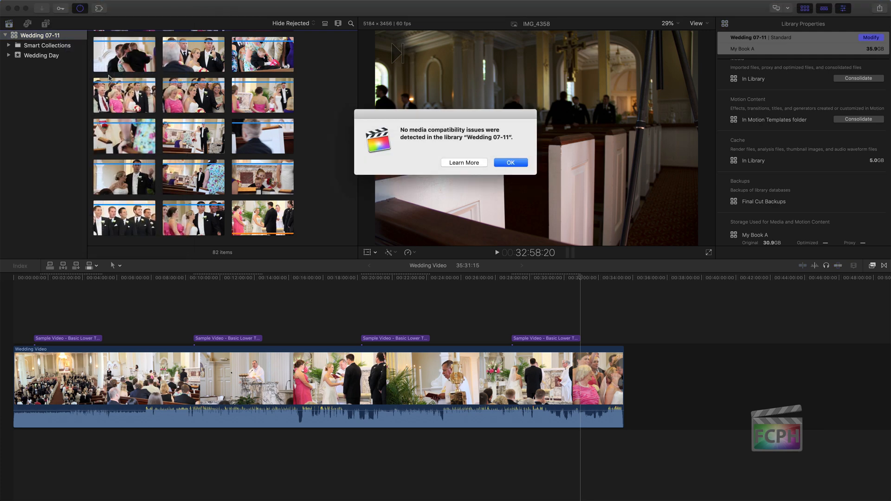
{"action": "left_click", "coordinate": [509, 162]}
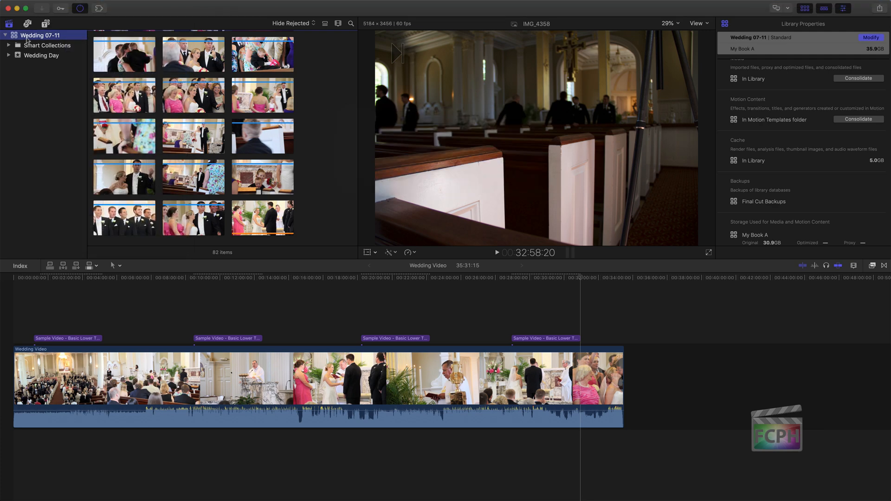
{"action": "right_click", "coordinate": [39, 35]}
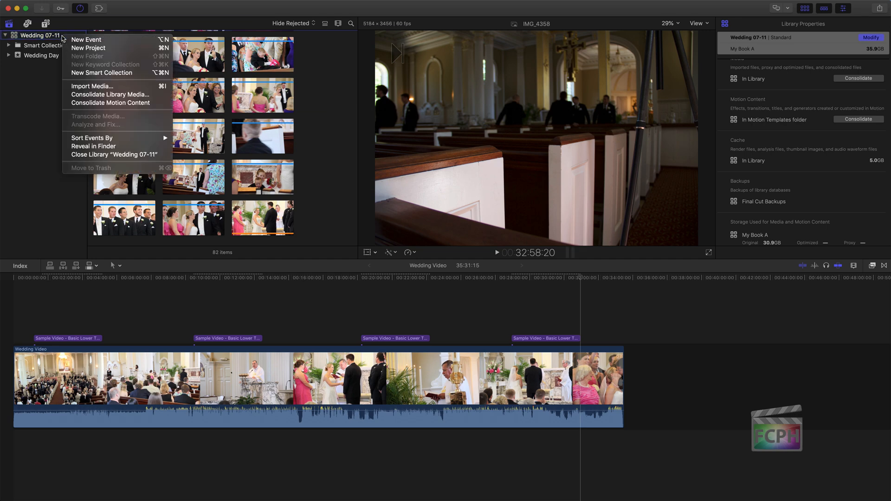
{"action": "left_click", "coordinate": [113, 155]}
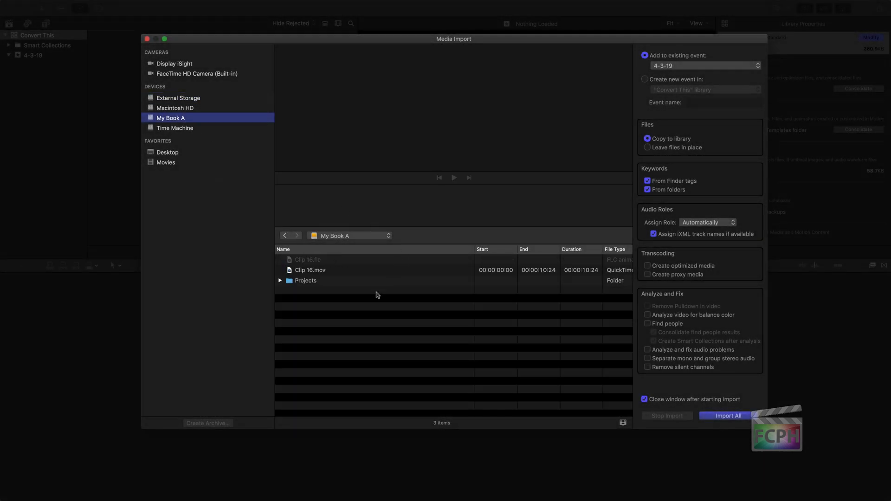
- Import Clip 16.mov from My Book A into the 4-3-19 event, answering the conversion prompt
{"action": "left_click", "coordinate": [310, 270]}
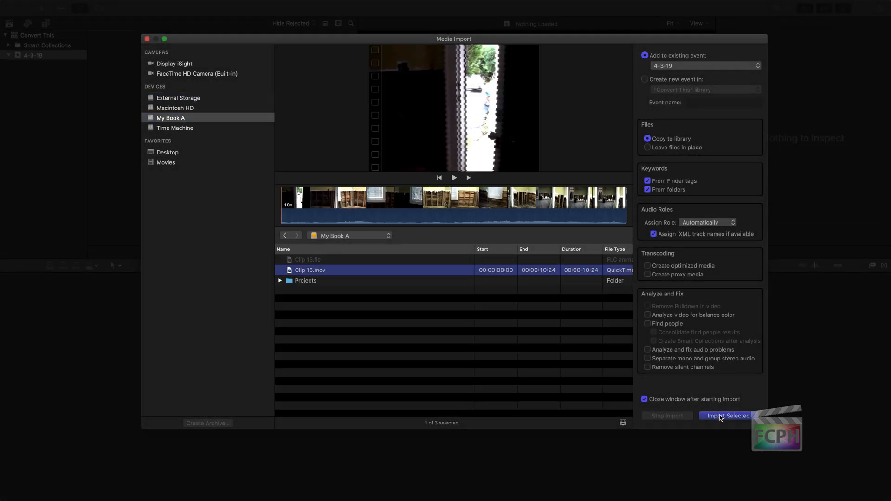
{"action": "left_click", "coordinate": [726, 415]}
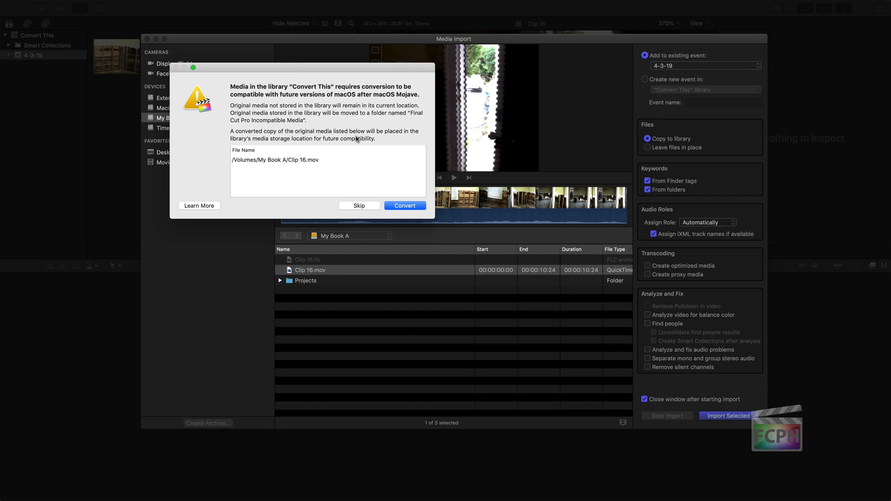
{"action": "mouse_move", "coordinate": [355, 101]}
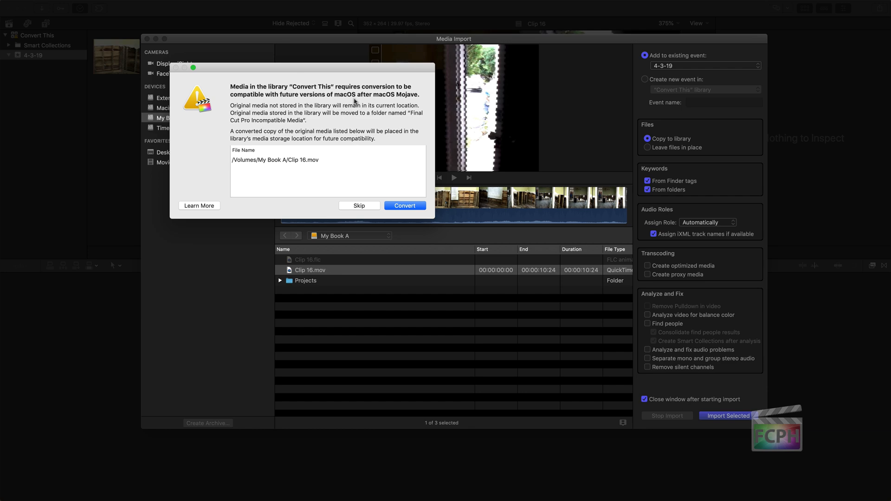
{"action": "mouse_move", "coordinate": [369, 61]}
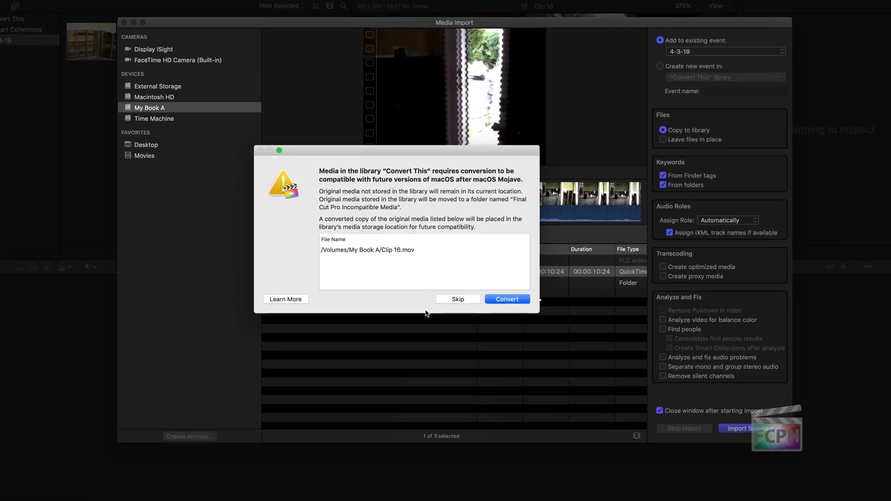
{"action": "left_click", "coordinate": [506, 298]}
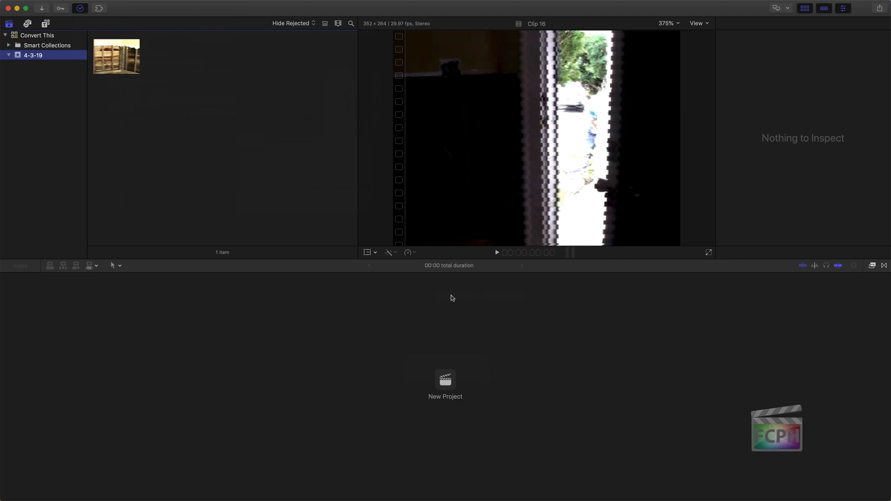
{"action": "mouse_move", "coordinate": [108, 59]}
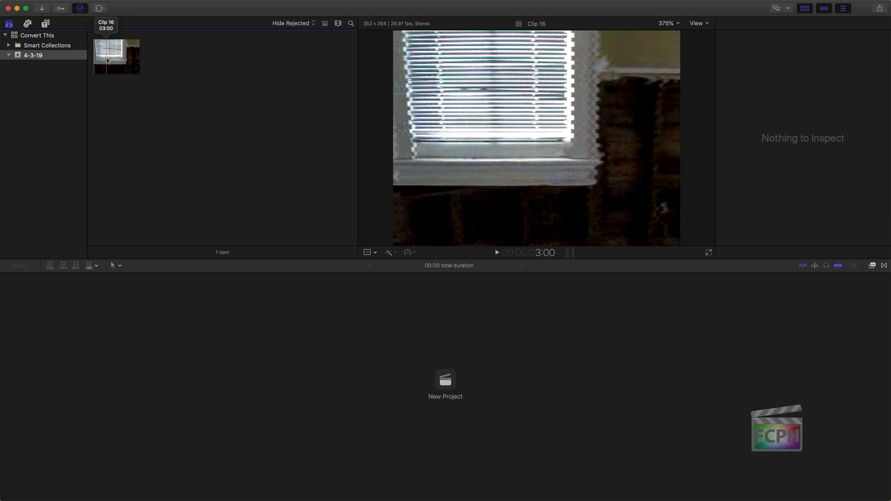
{"action": "left_click", "coordinate": [37, 35]}
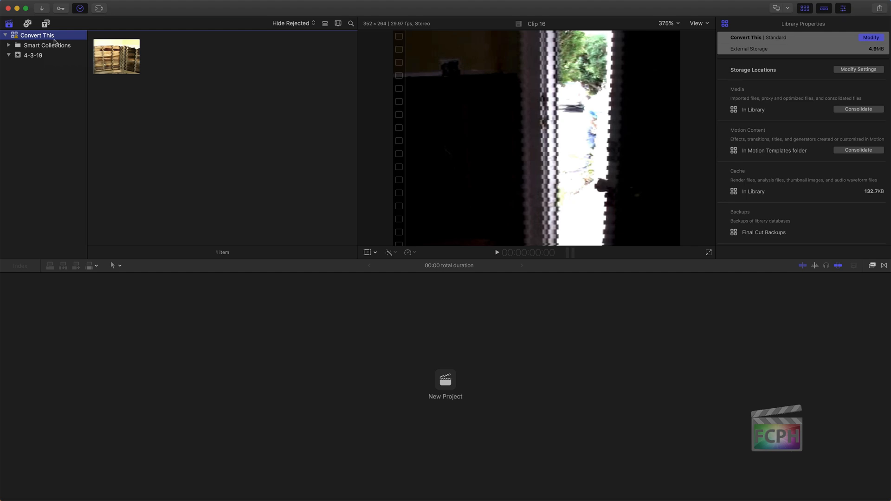
- Run Check Media for Compatibility on Convert This and convert the incompatible Clip 16
{"action": "left_click", "coordinate": [74, 5]}
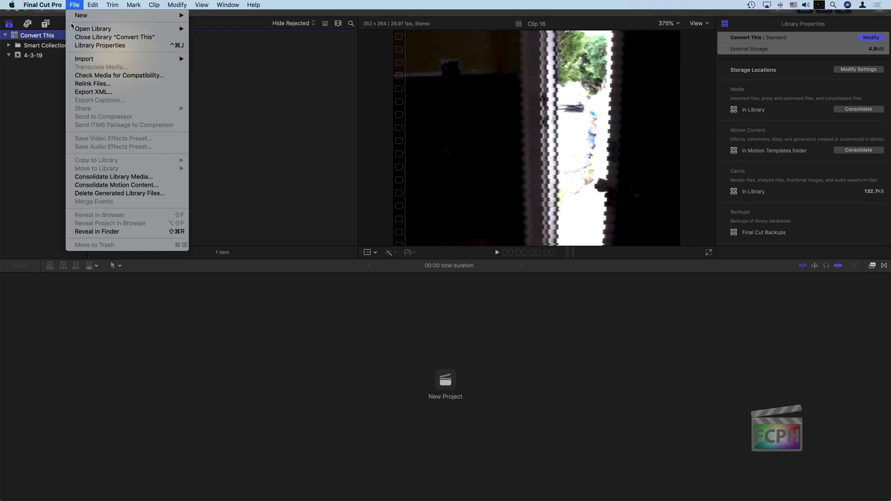
{"action": "left_click", "coordinate": [119, 75]}
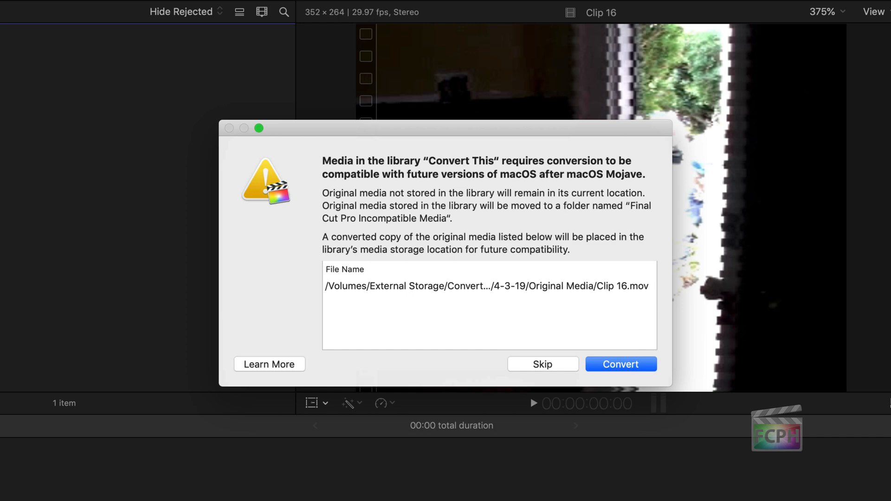
{"action": "mouse_move", "coordinate": [531, 347]}
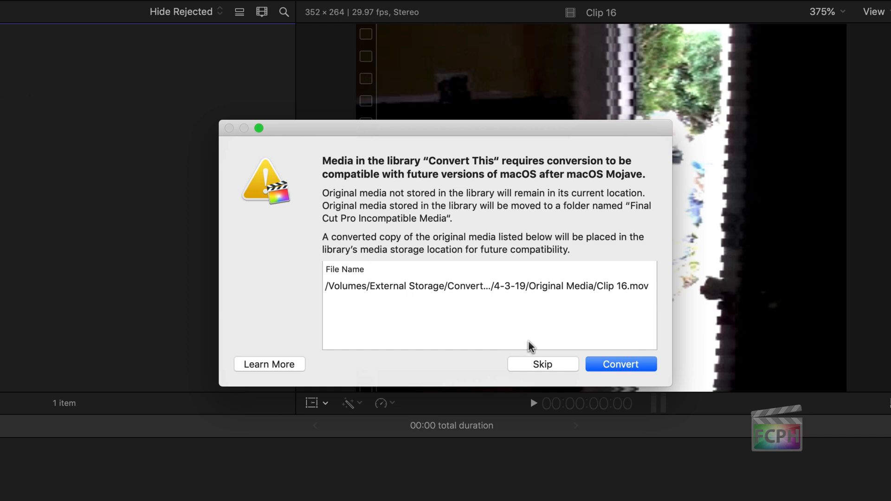
{"action": "left_click", "coordinate": [73, 4]}
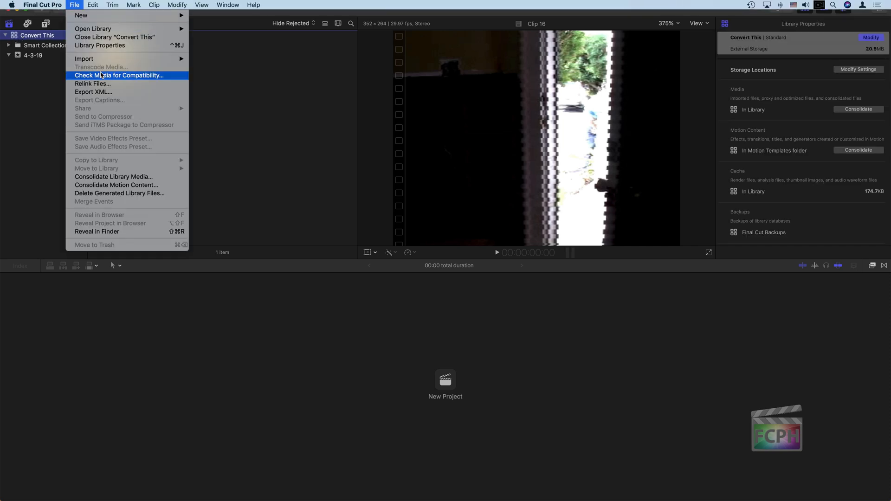
- Rerun Check Media for Compatibility and acknowledge the 'No media compatibility issues' alert
{"action": "left_click", "coordinate": [118, 75]}
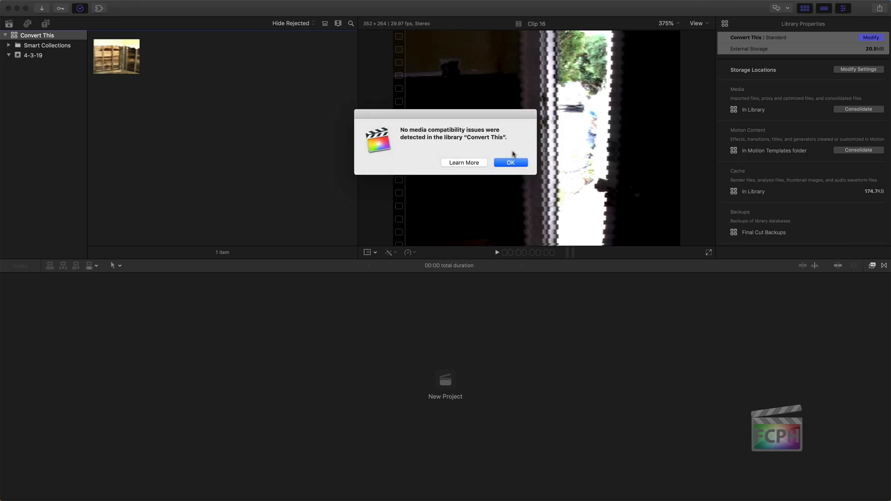
{"action": "left_click", "coordinate": [509, 162]}
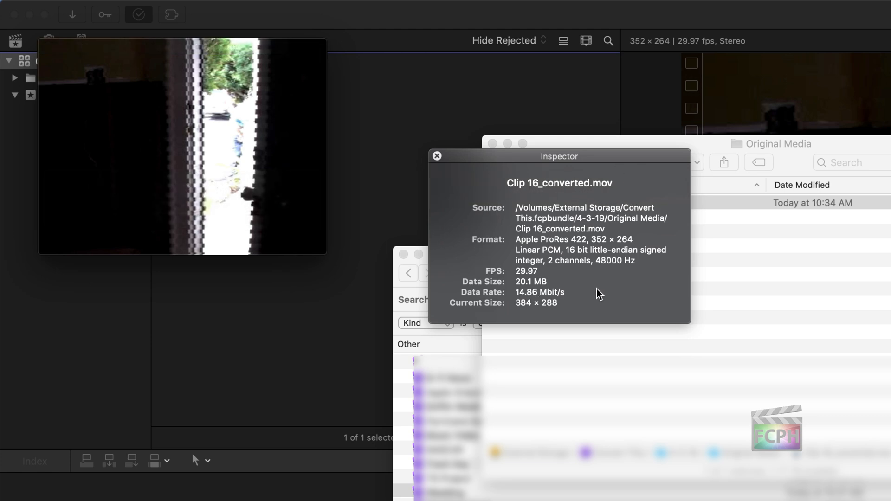
{"action": "mouse_move", "coordinate": [522, 251]}
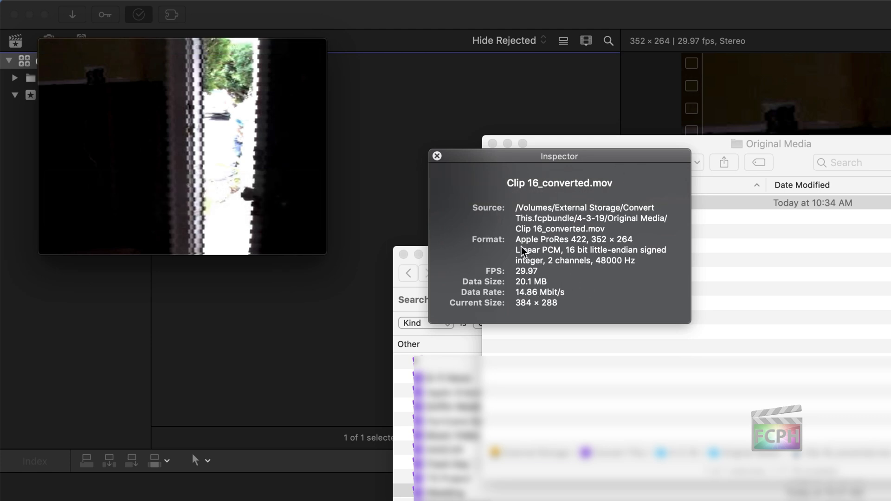
{"action": "mouse_move", "coordinate": [595, 251]}
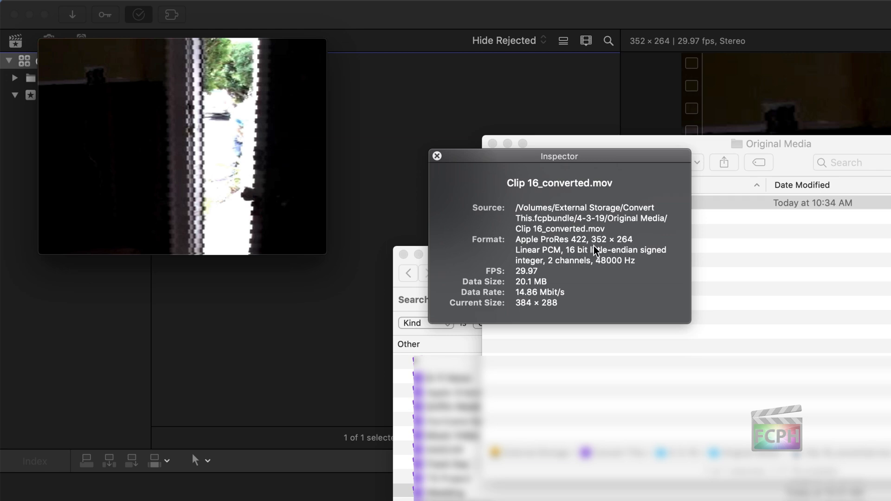
{"action": "mouse_move", "coordinate": [632, 279]}
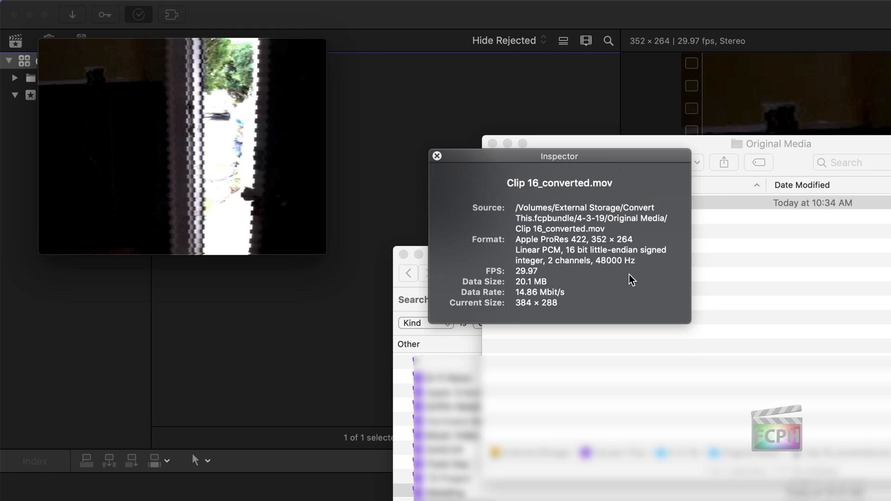
- Compare formats in the Movie Inspector, delete the unsaved H.264 copy, and close the ProRes clip
{"action": "left_click", "coordinate": [436, 156]}
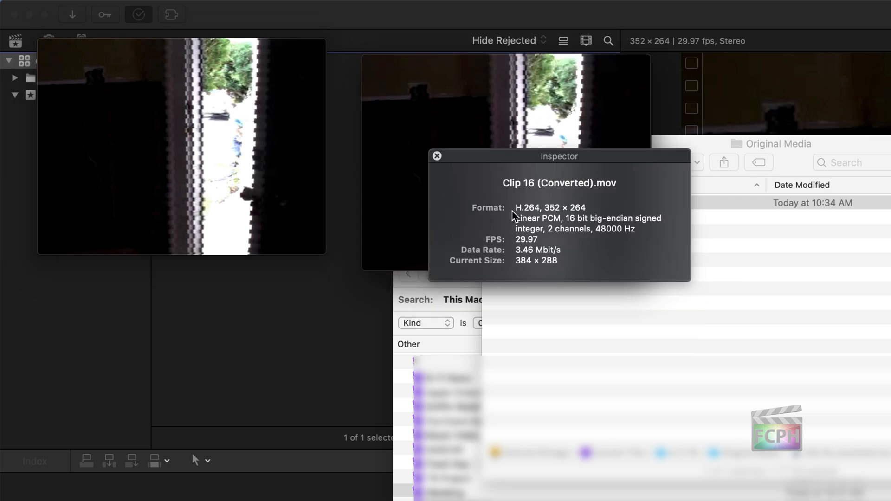
{"action": "mouse_move", "coordinate": [523, 225]}
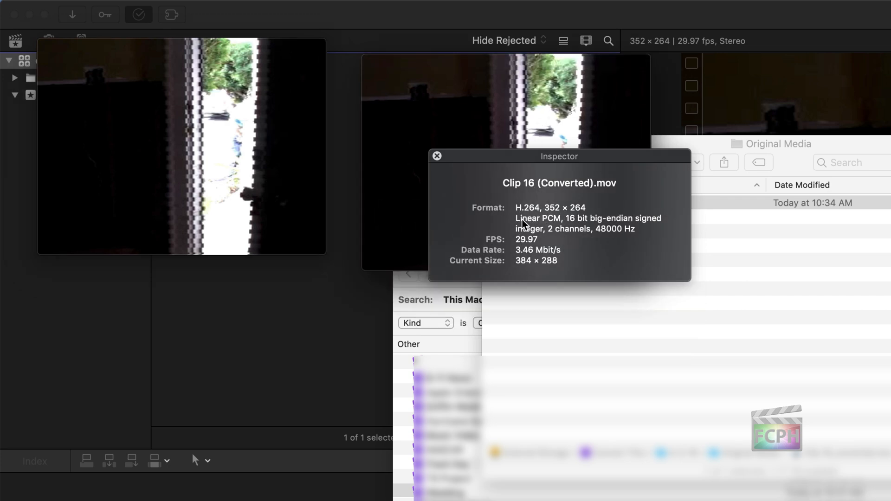
{"action": "mouse_move", "coordinate": [566, 195]}
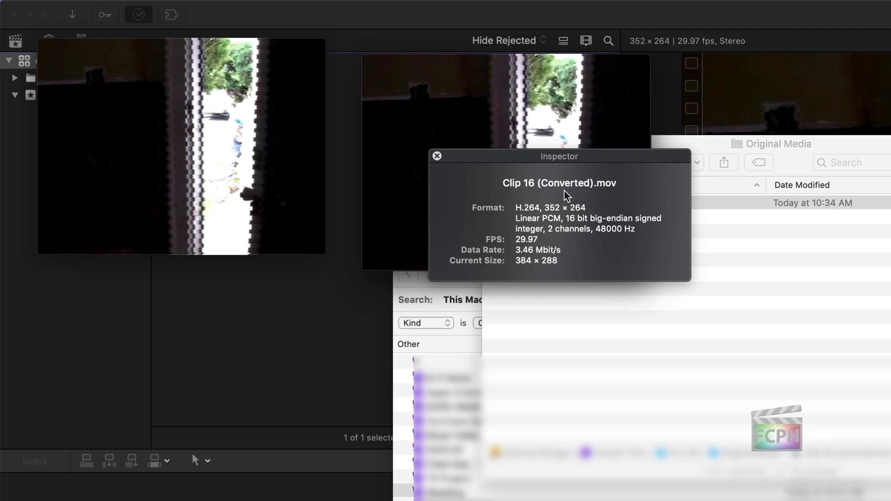
{"action": "mouse_move", "coordinate": [560, 217]}
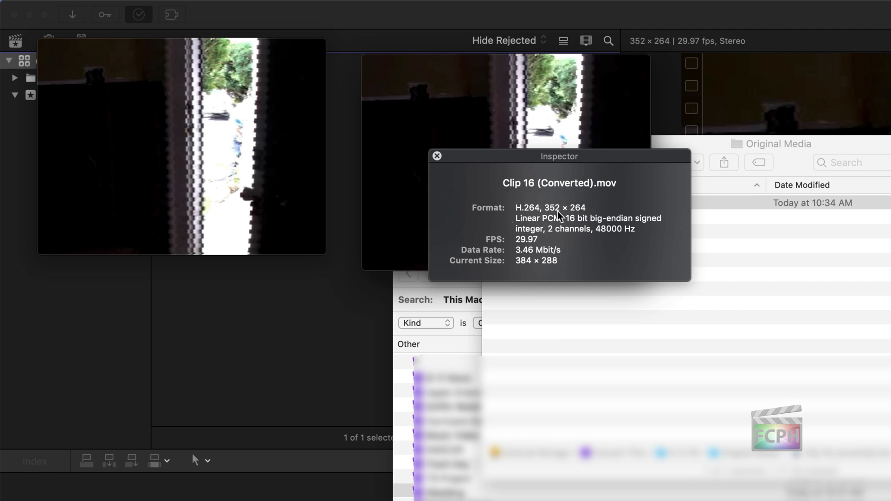
{"action": "mouse_move", "coordinate": [552, 215]}
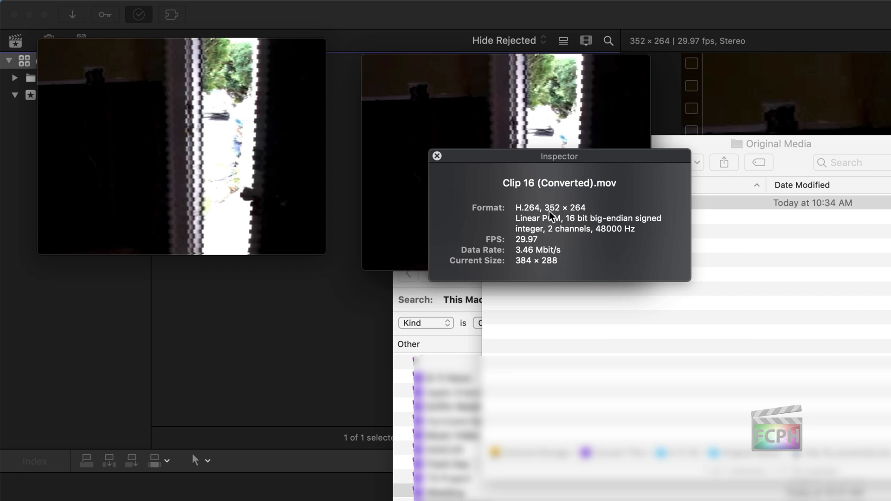
{"action": "mouse_move", "coordinate": [522, 225]}
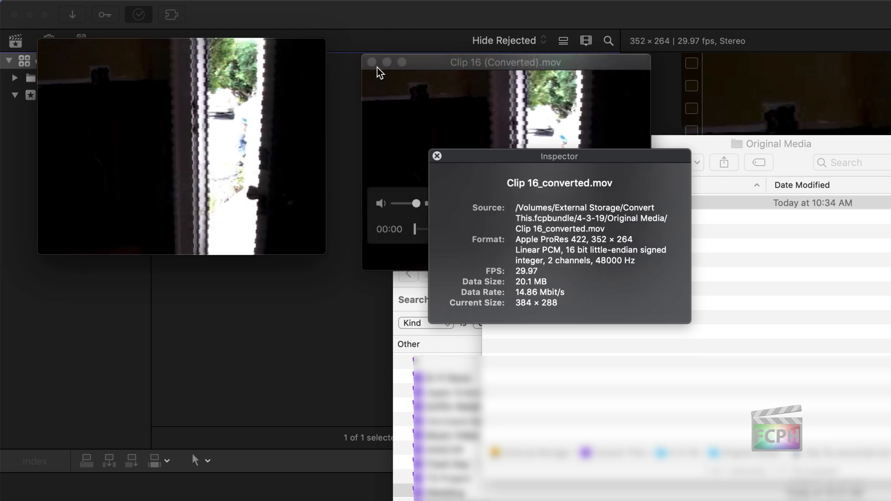
{"action": "mouse_move", "coordinate": [53, 61]}
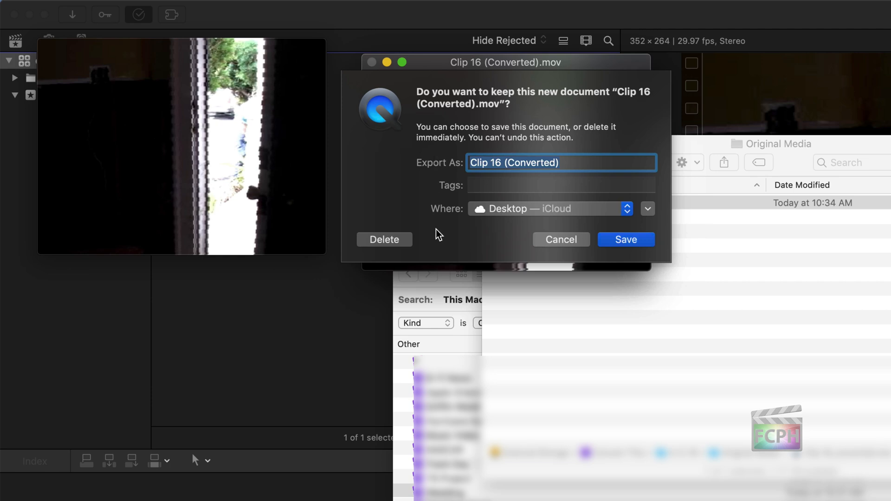
{"action": "left_click", "coordinate": [625, 239]}
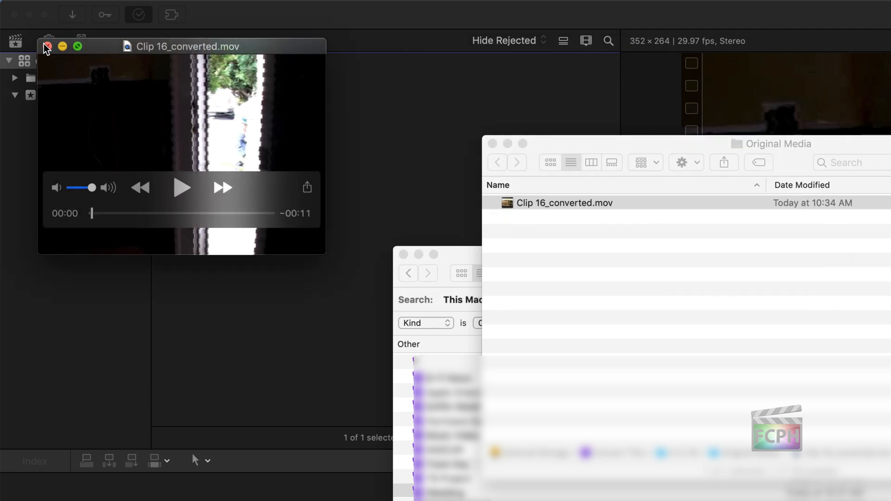
{"action": "left_click", "coordinate": [46, 47]}
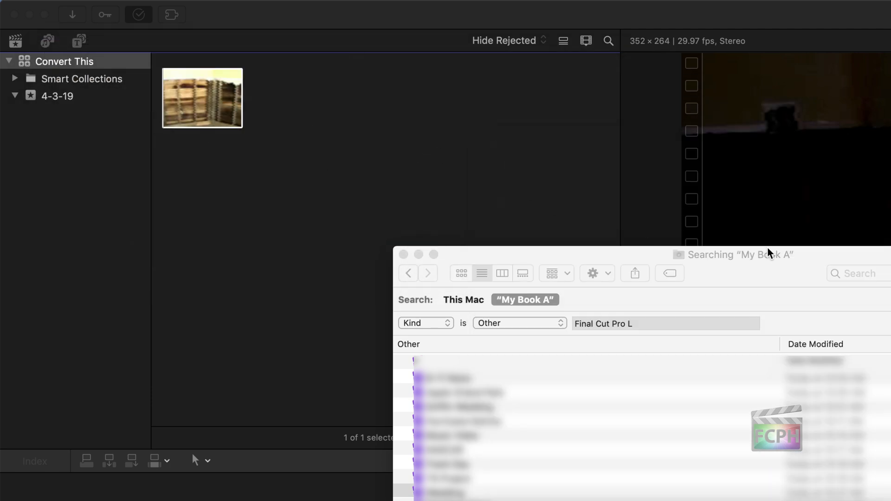